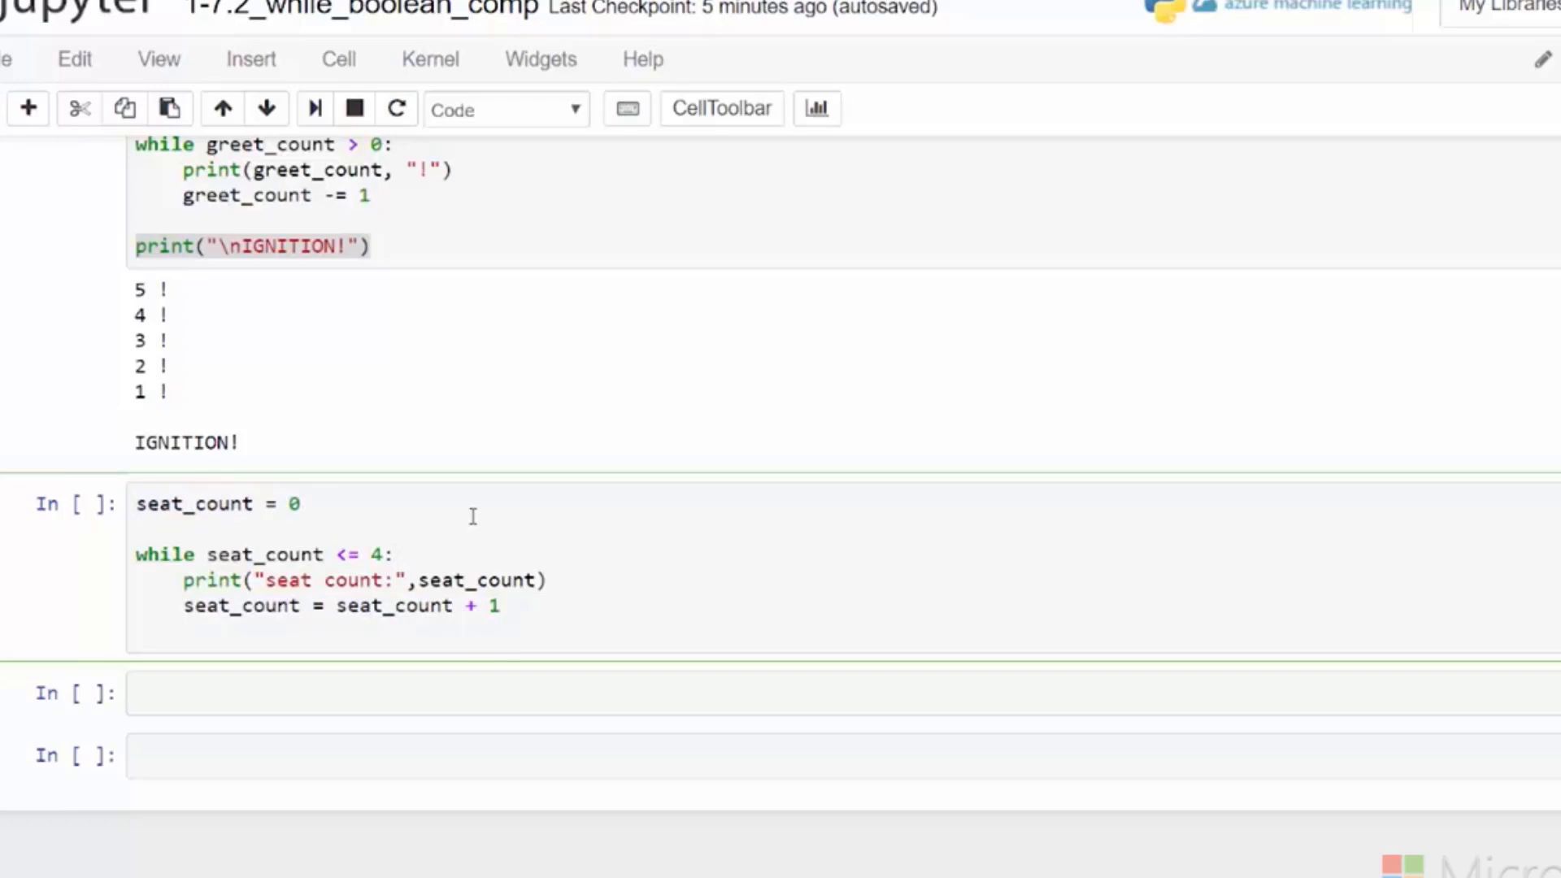
Step: Run the seat_count loop to print seats 0 through 4, and highlight its condition
key("Shift+Enter")
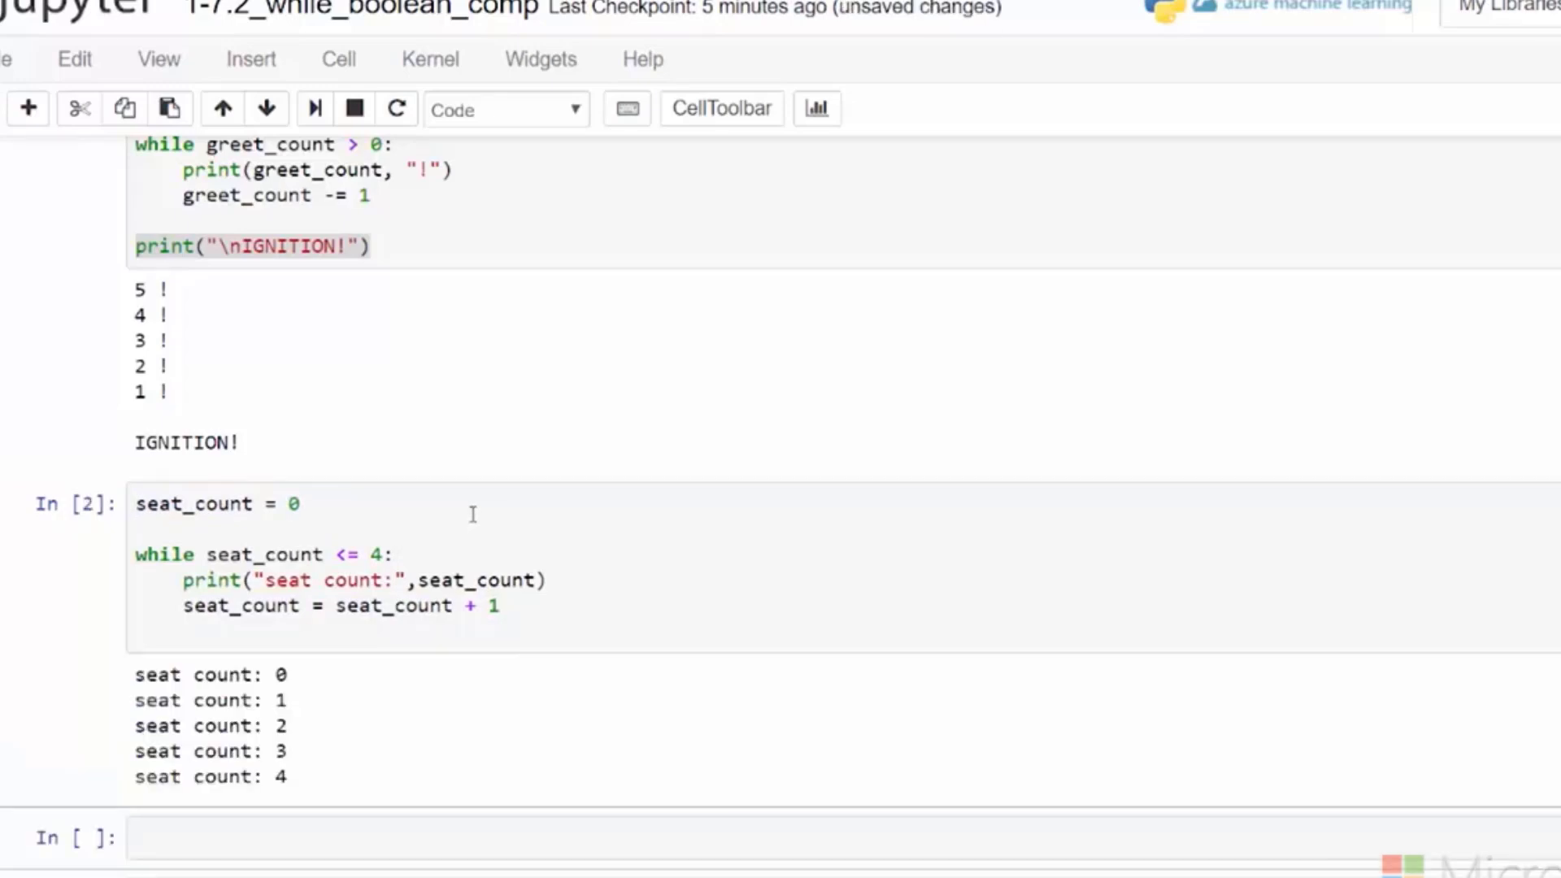
mouse_move(288, 751)
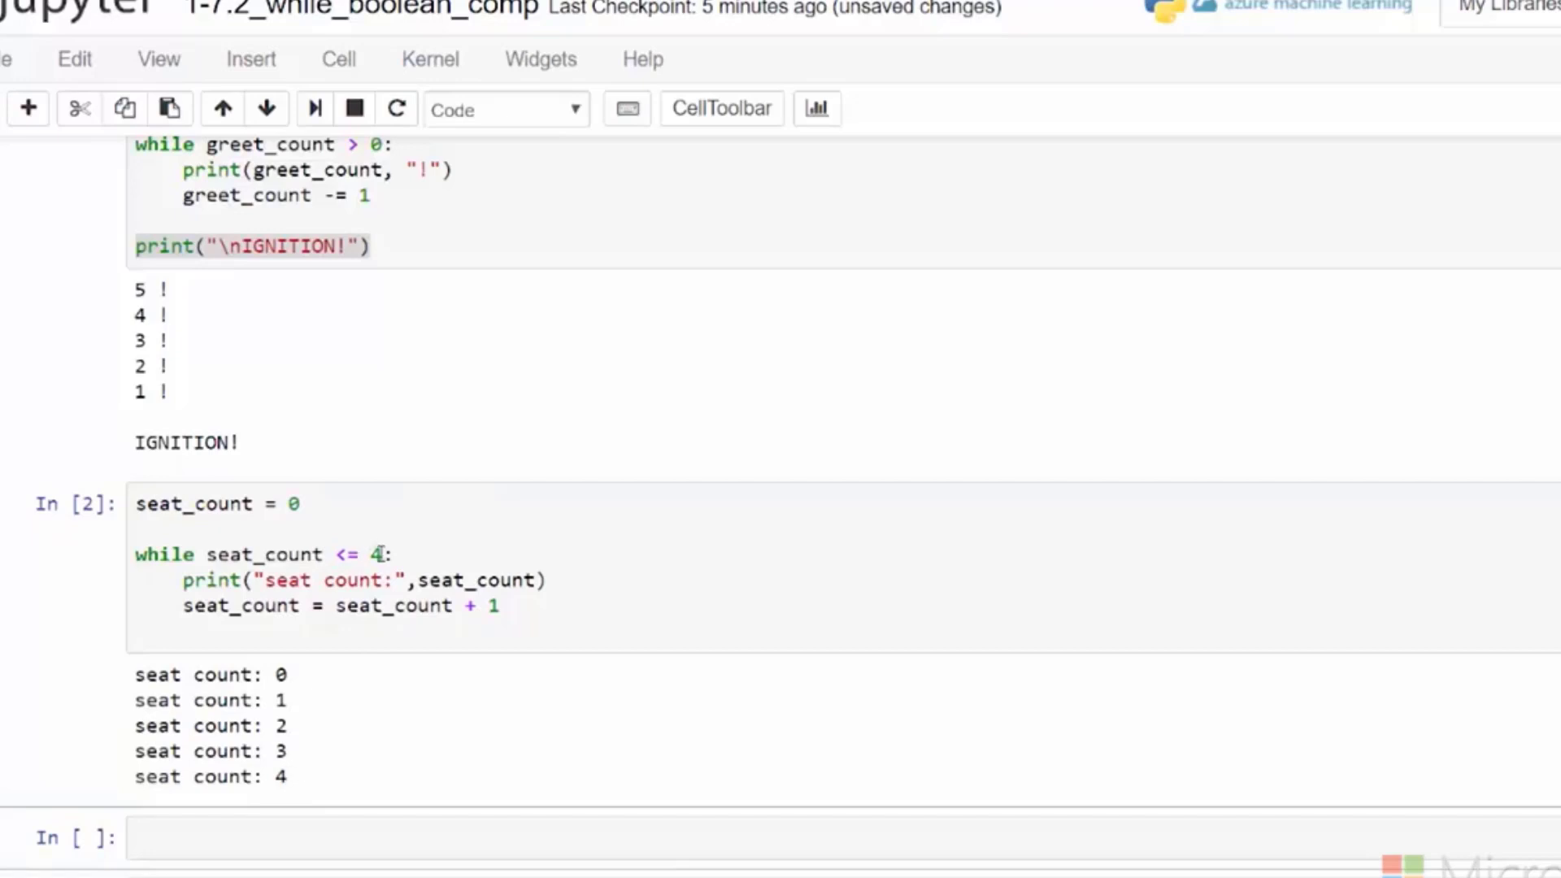
double_click(298, 555)
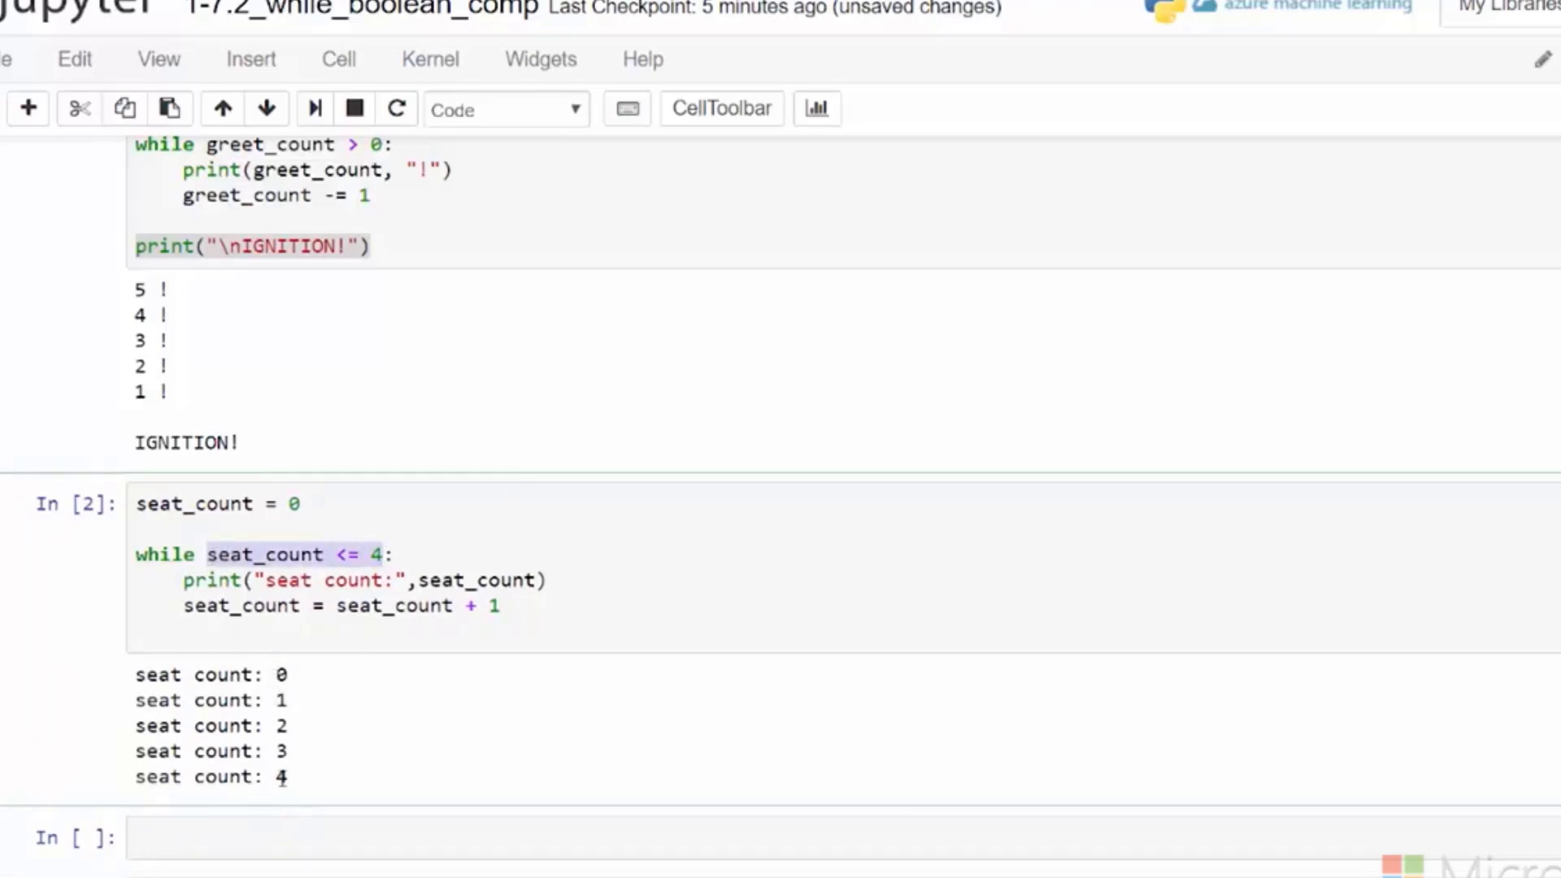
left_click(141, 638)
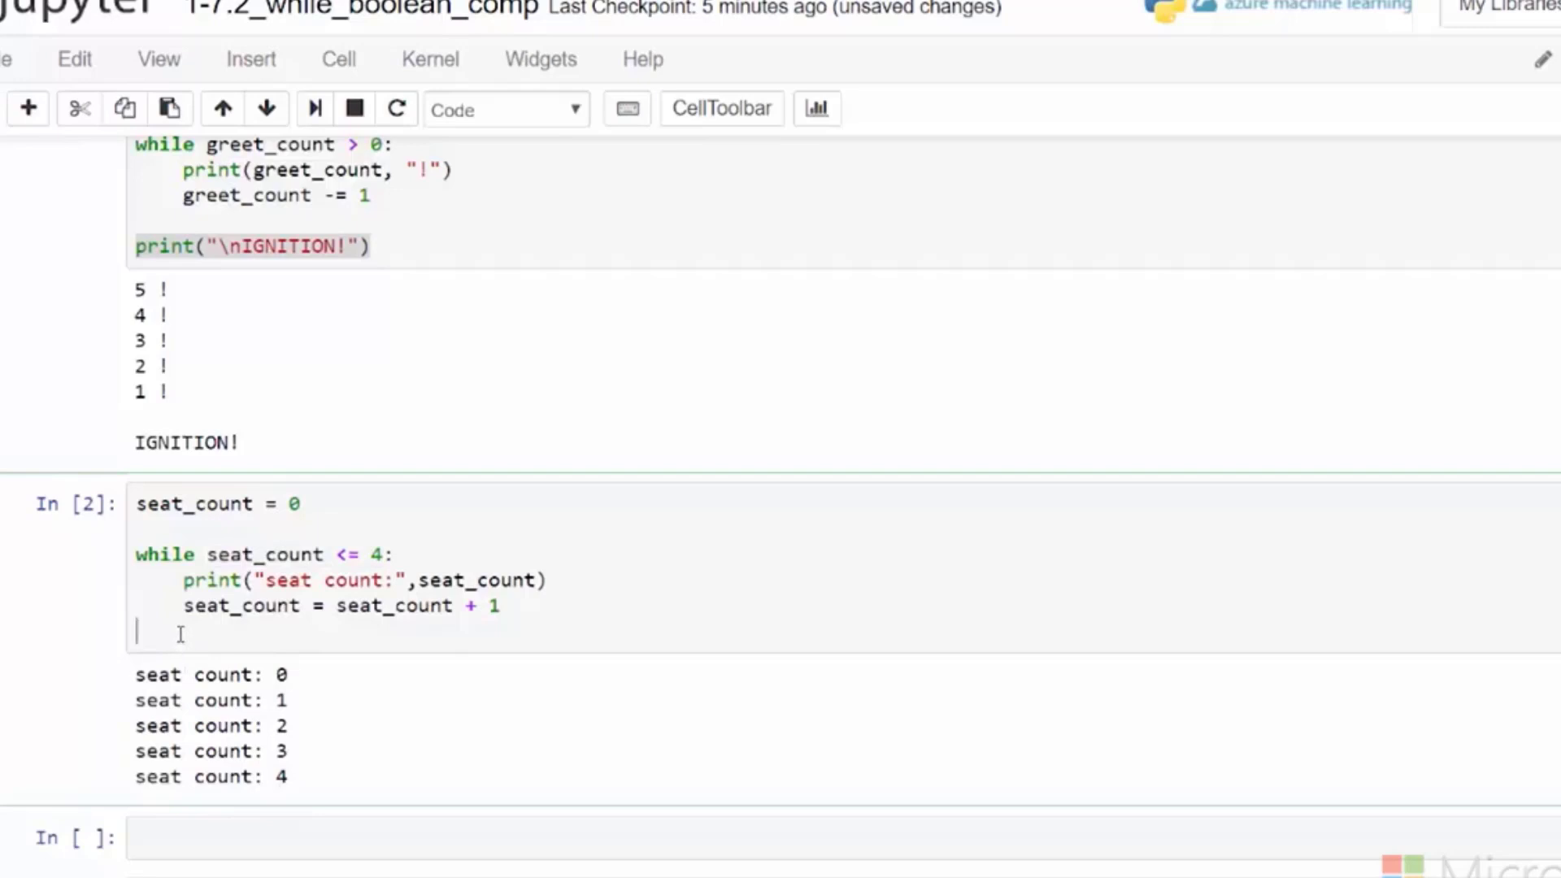
scroll("up", 3)
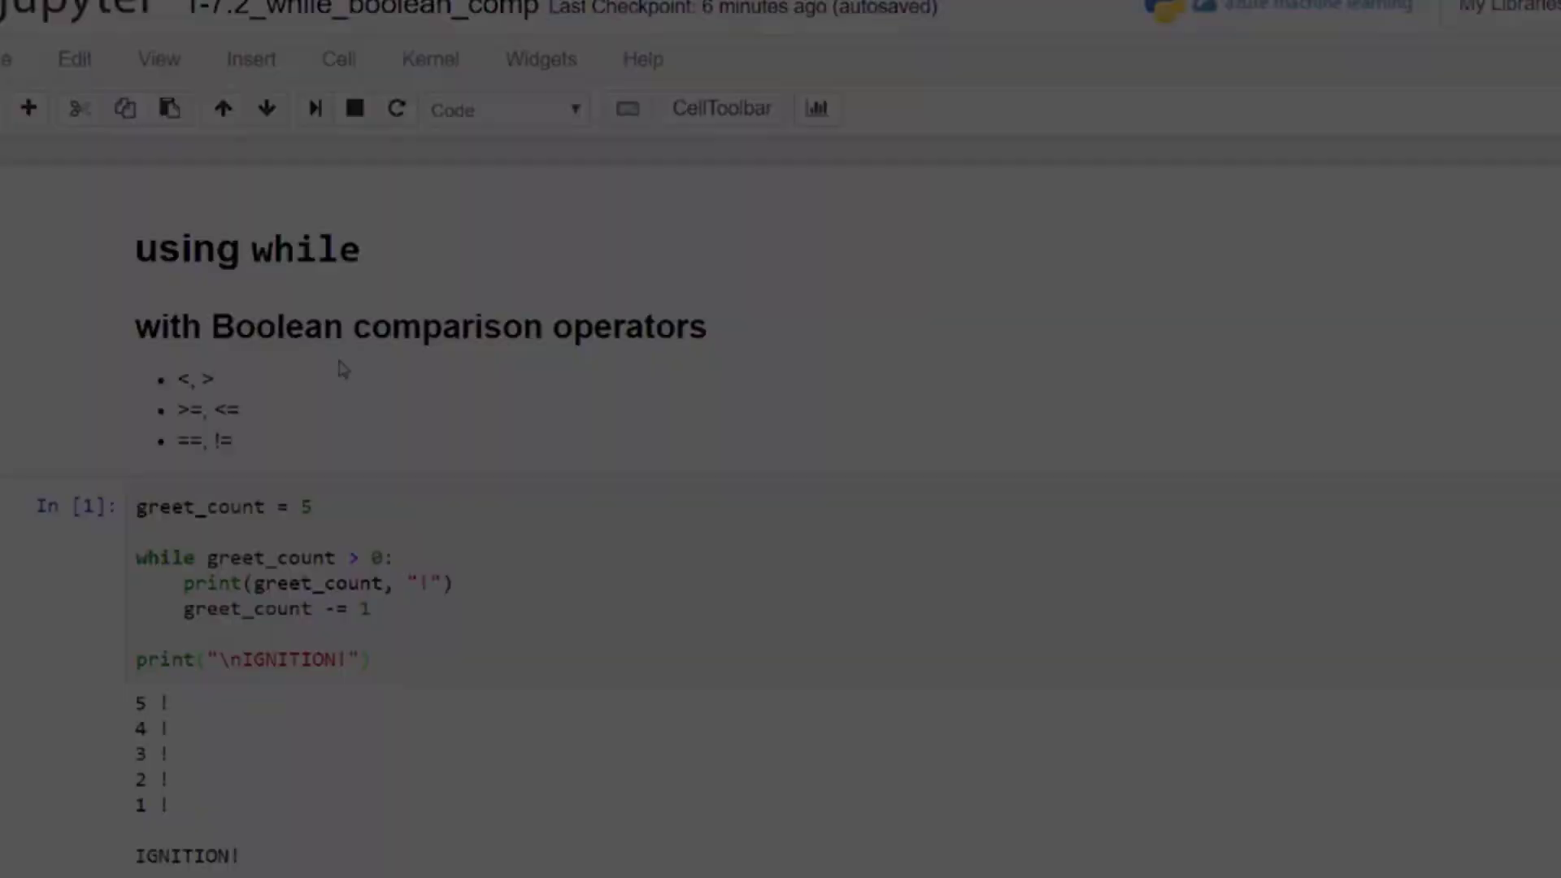
Step: Scroll to the student_fname cell and highlight the student_fname variable and while keyword
scroll("down", 3)
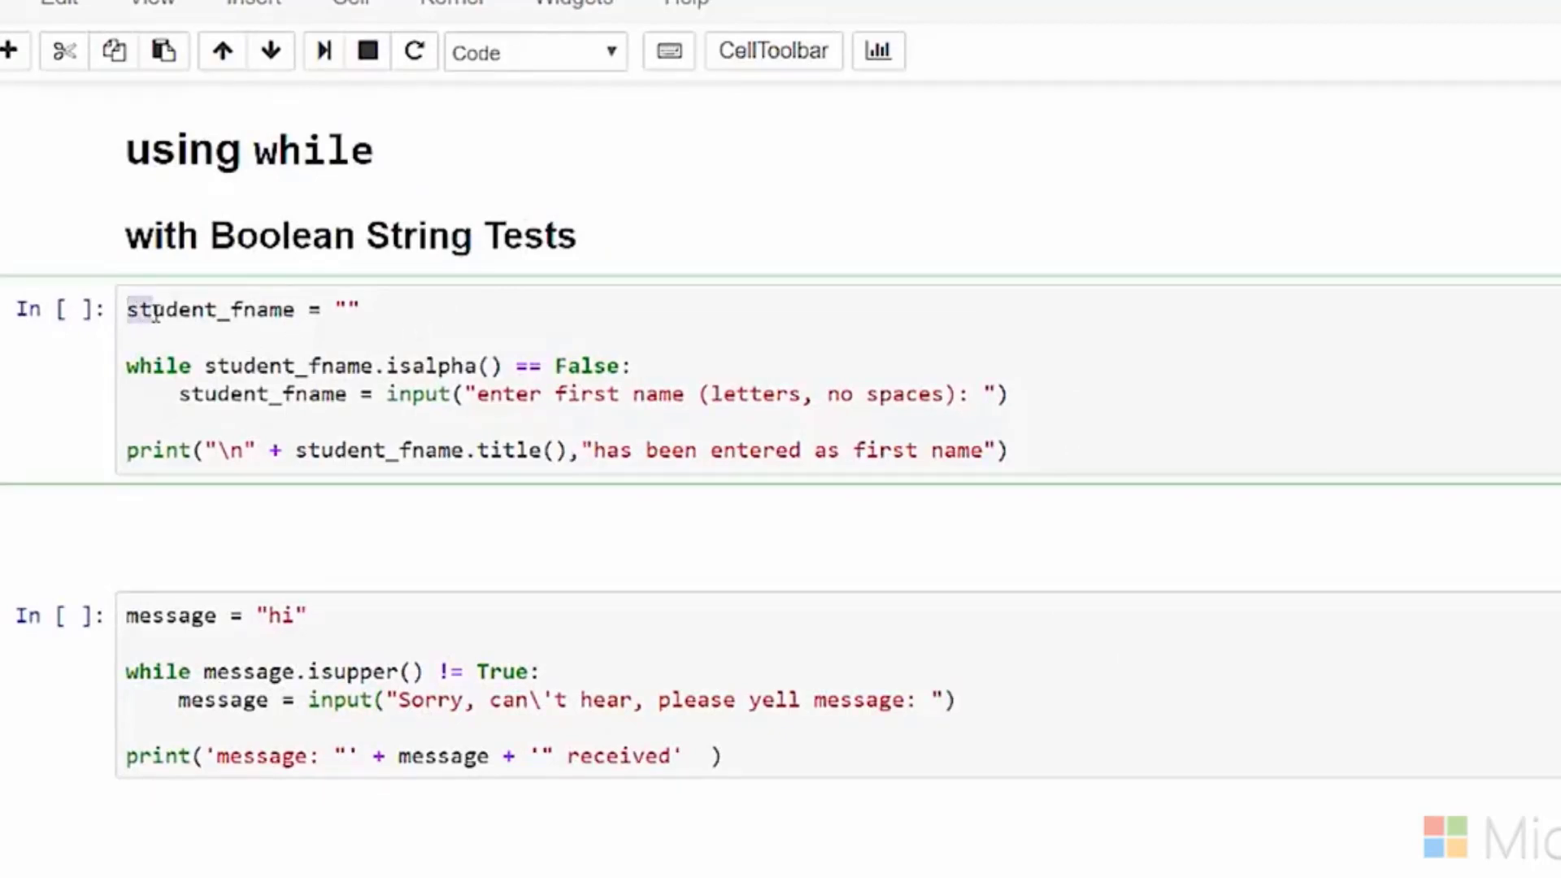
double_click(209, 310)
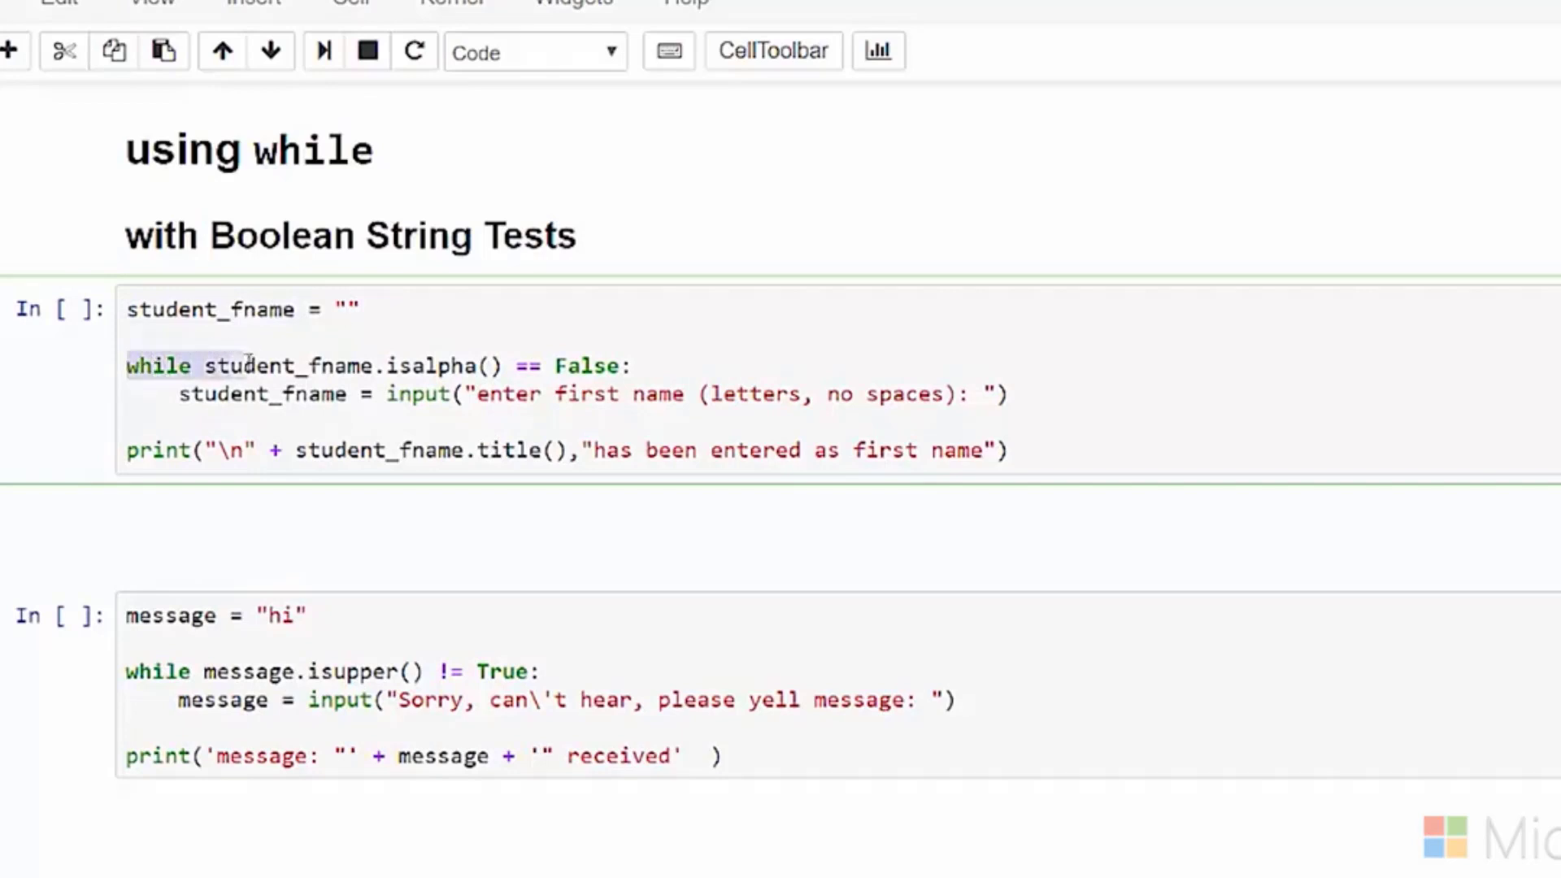
double_click(288, 365)
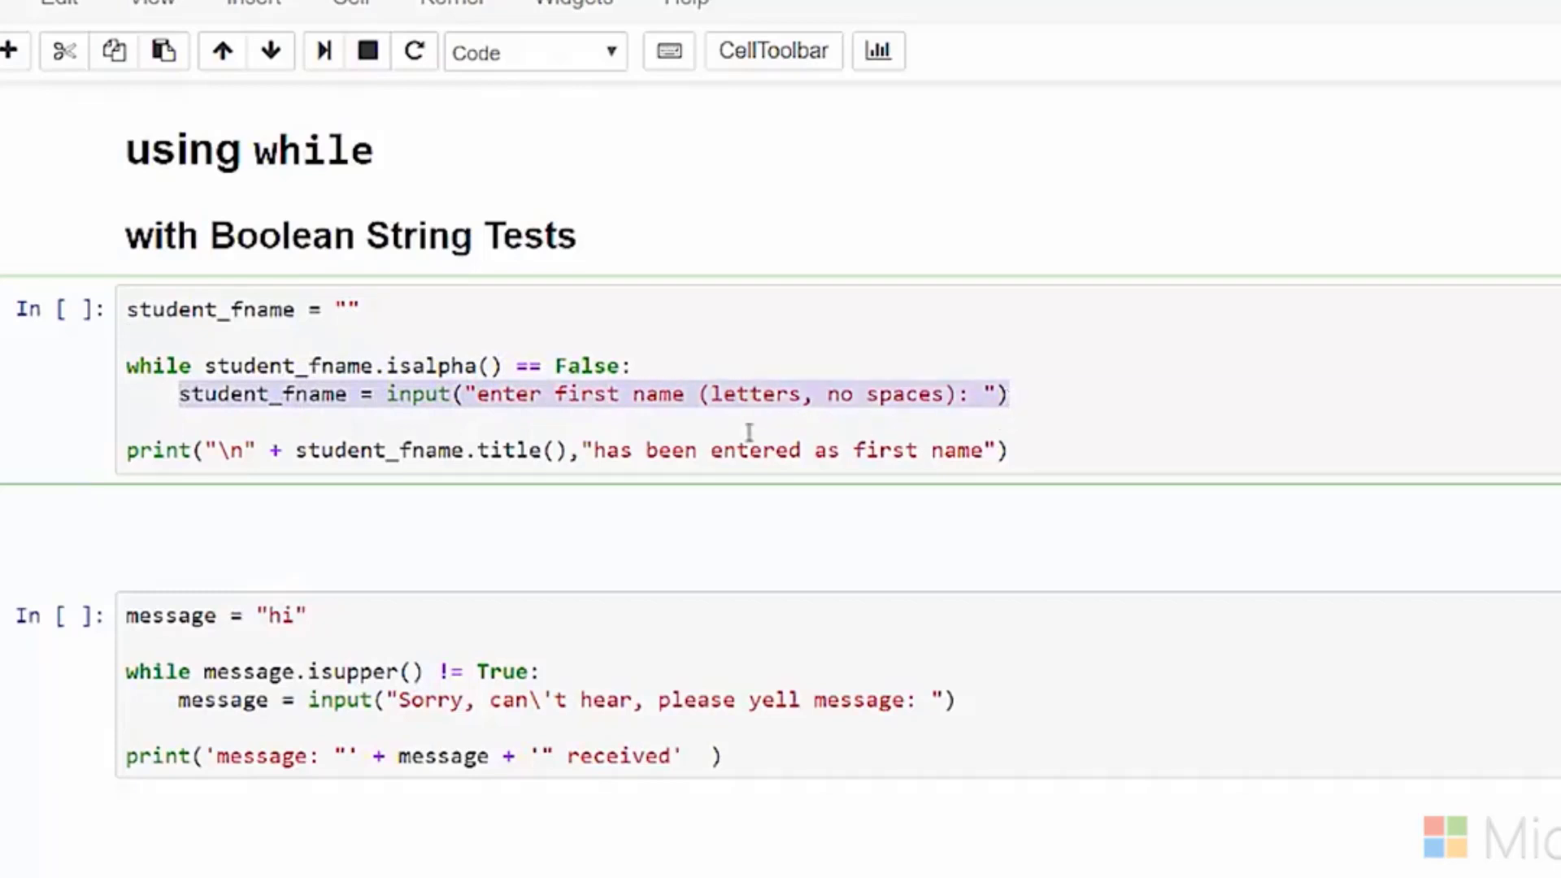
mouse_move(430, 393)
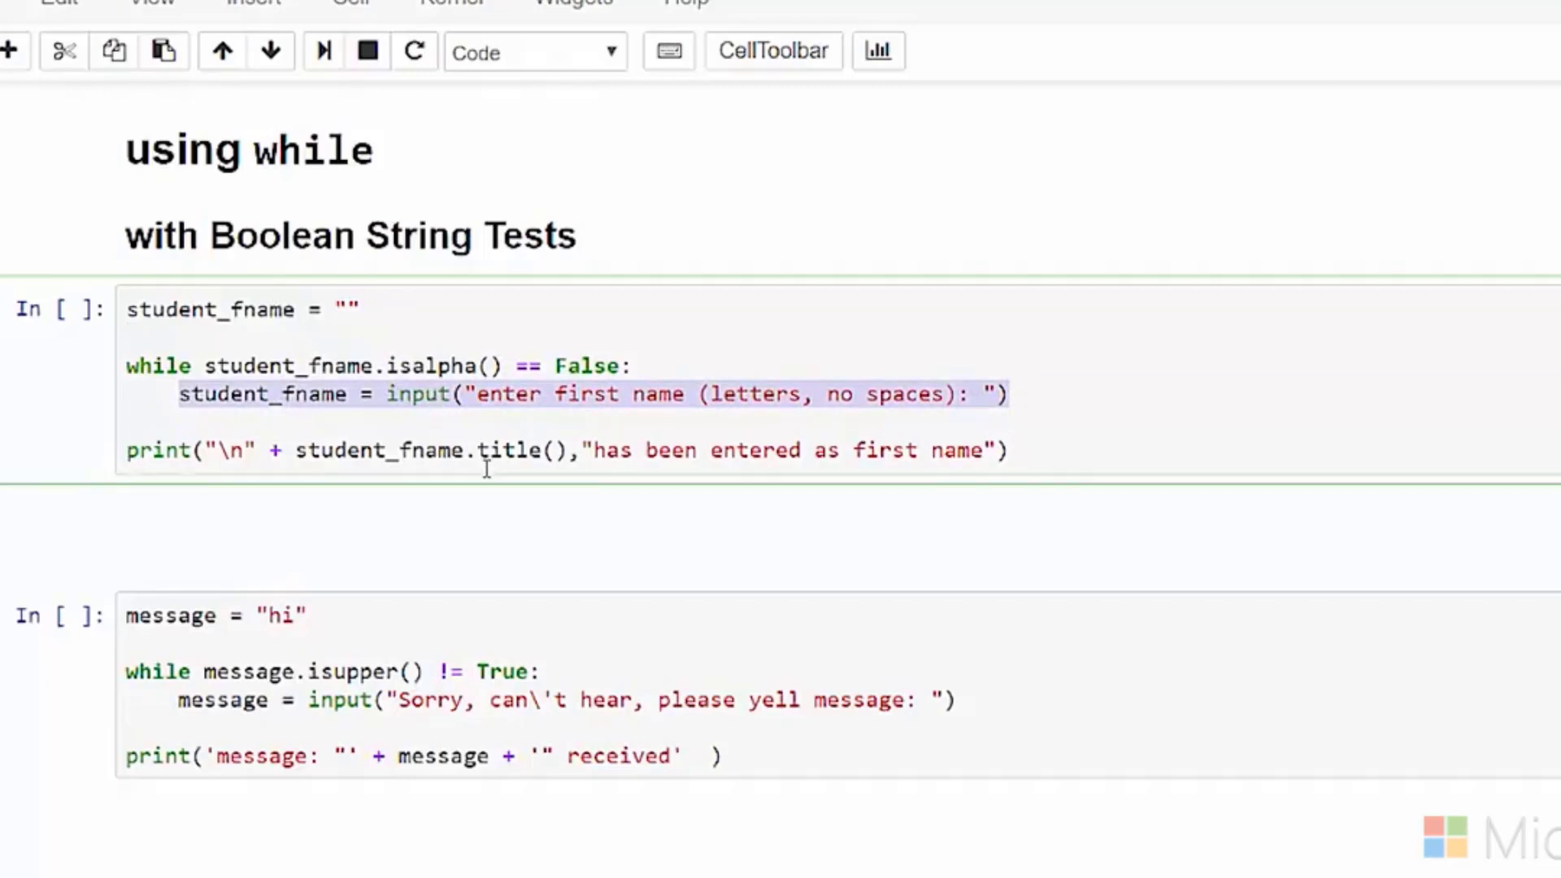
mouse_move(707, 456)
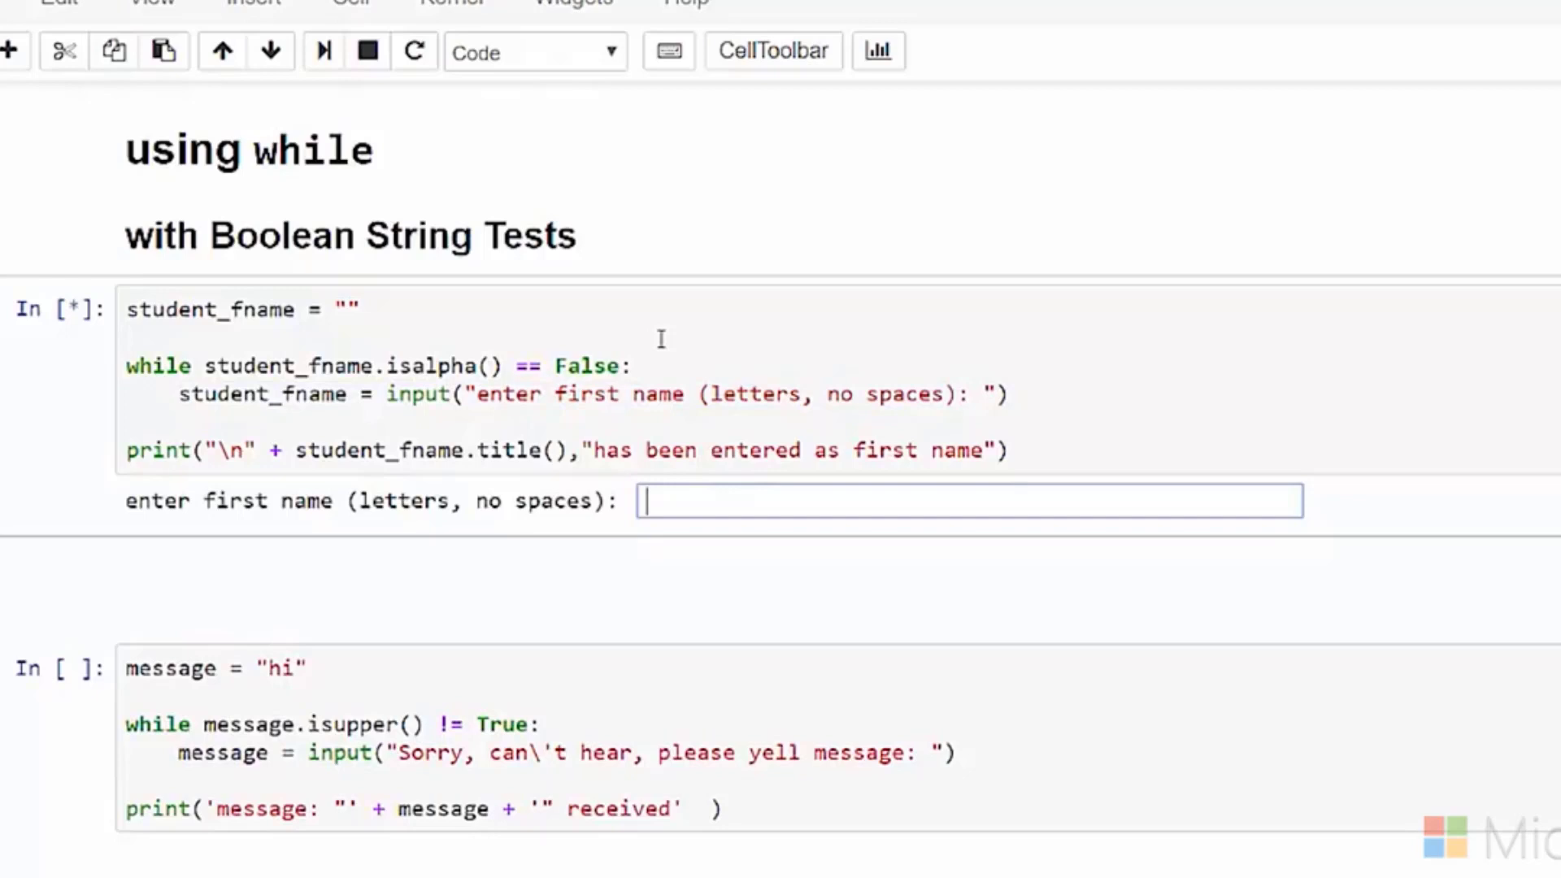
Step: Select the message cell's condition line and highlight isupper(), the not-equal comparison and message
scroll("down", 3)
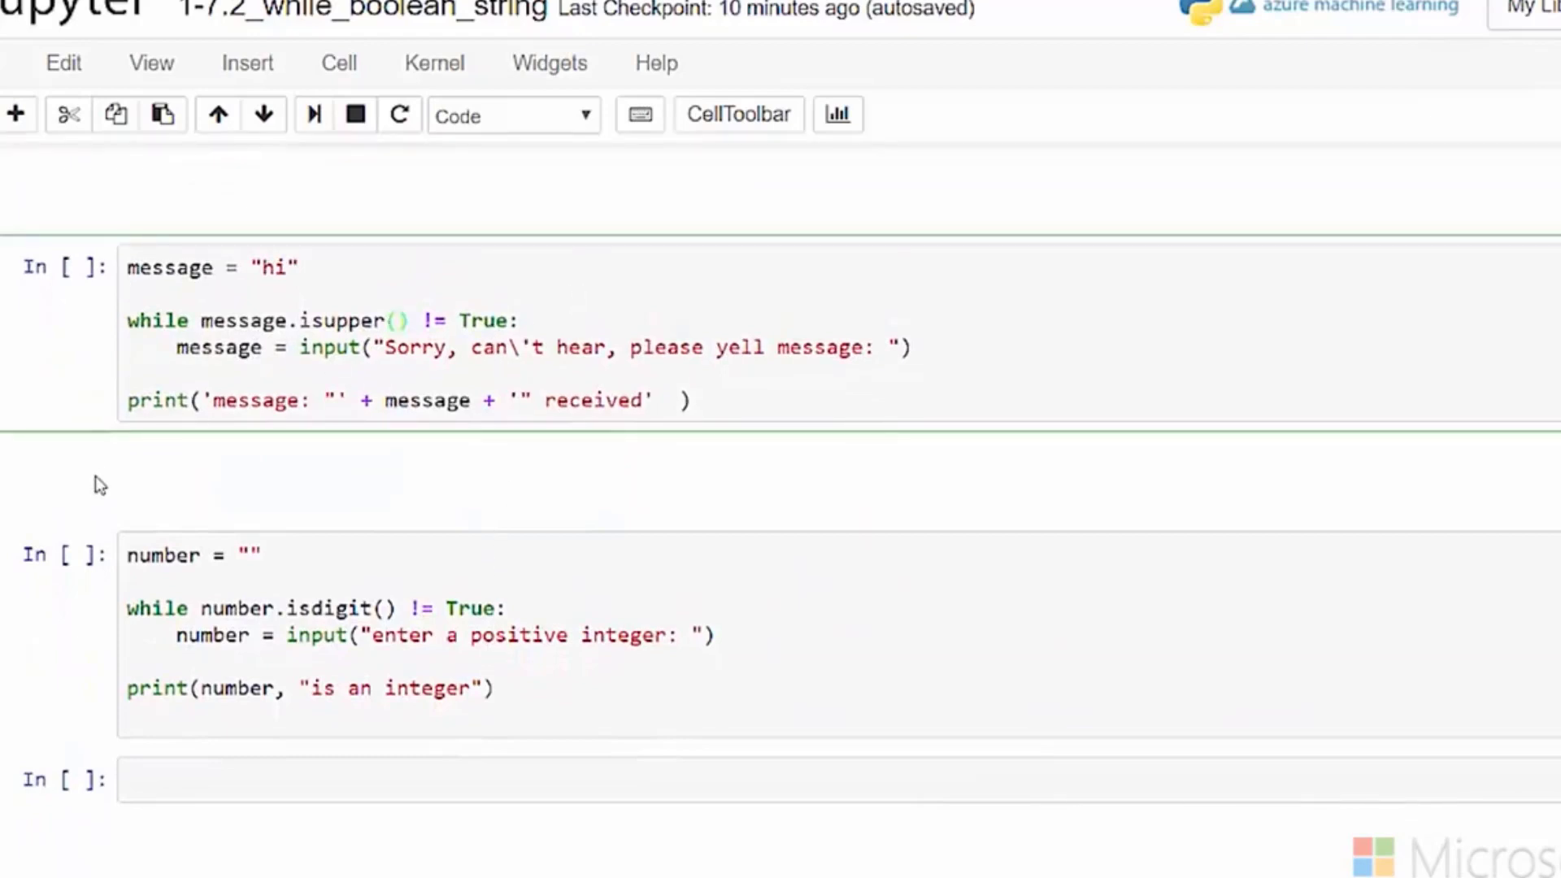
left_click(408, 321)
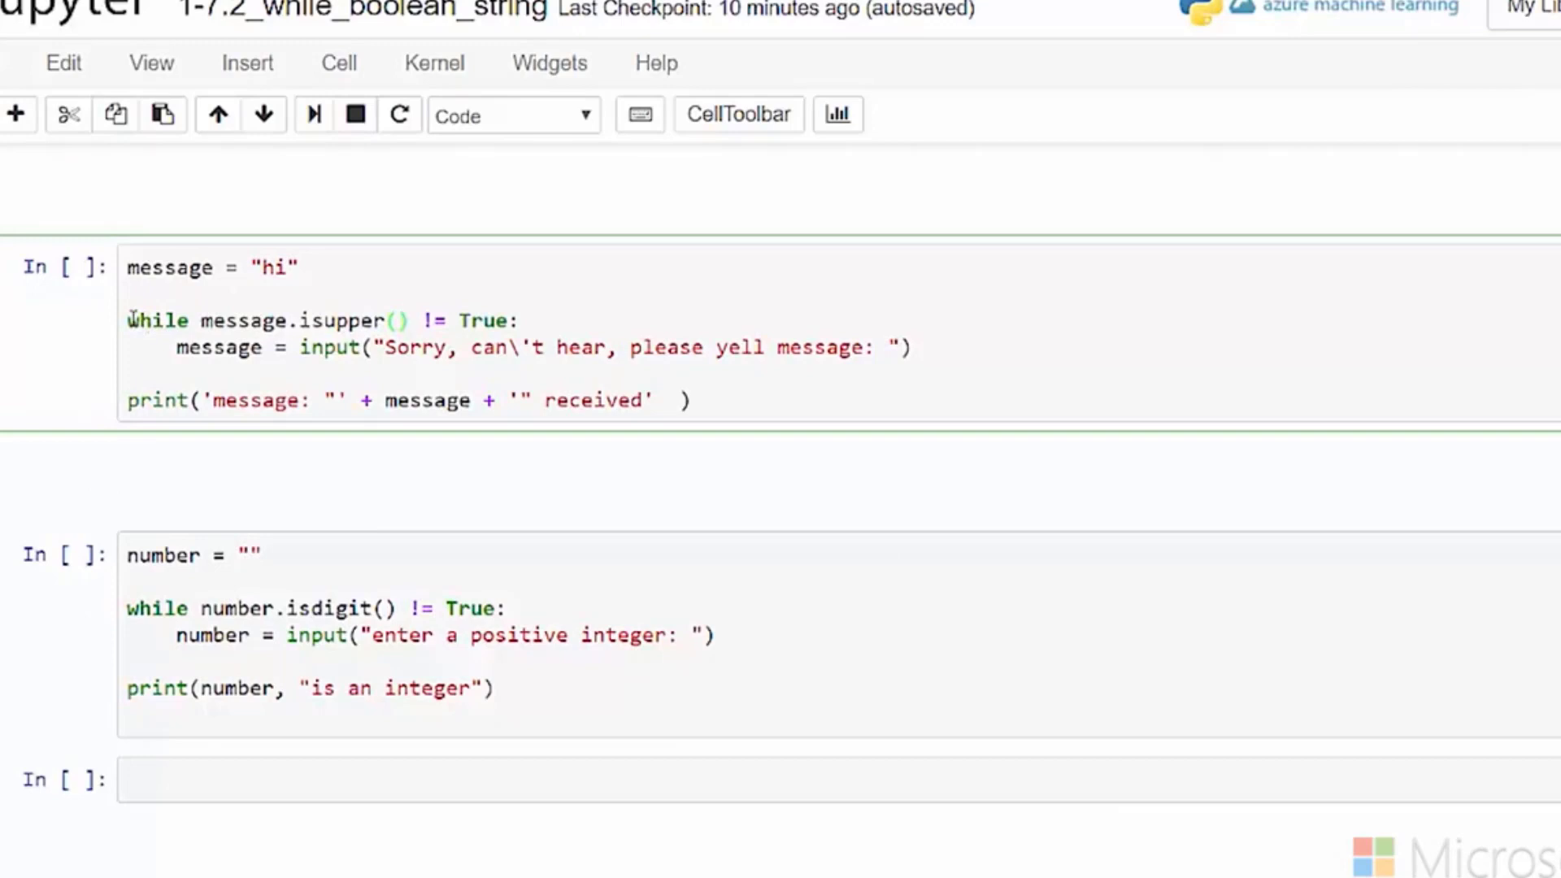
left_click(407, 321)
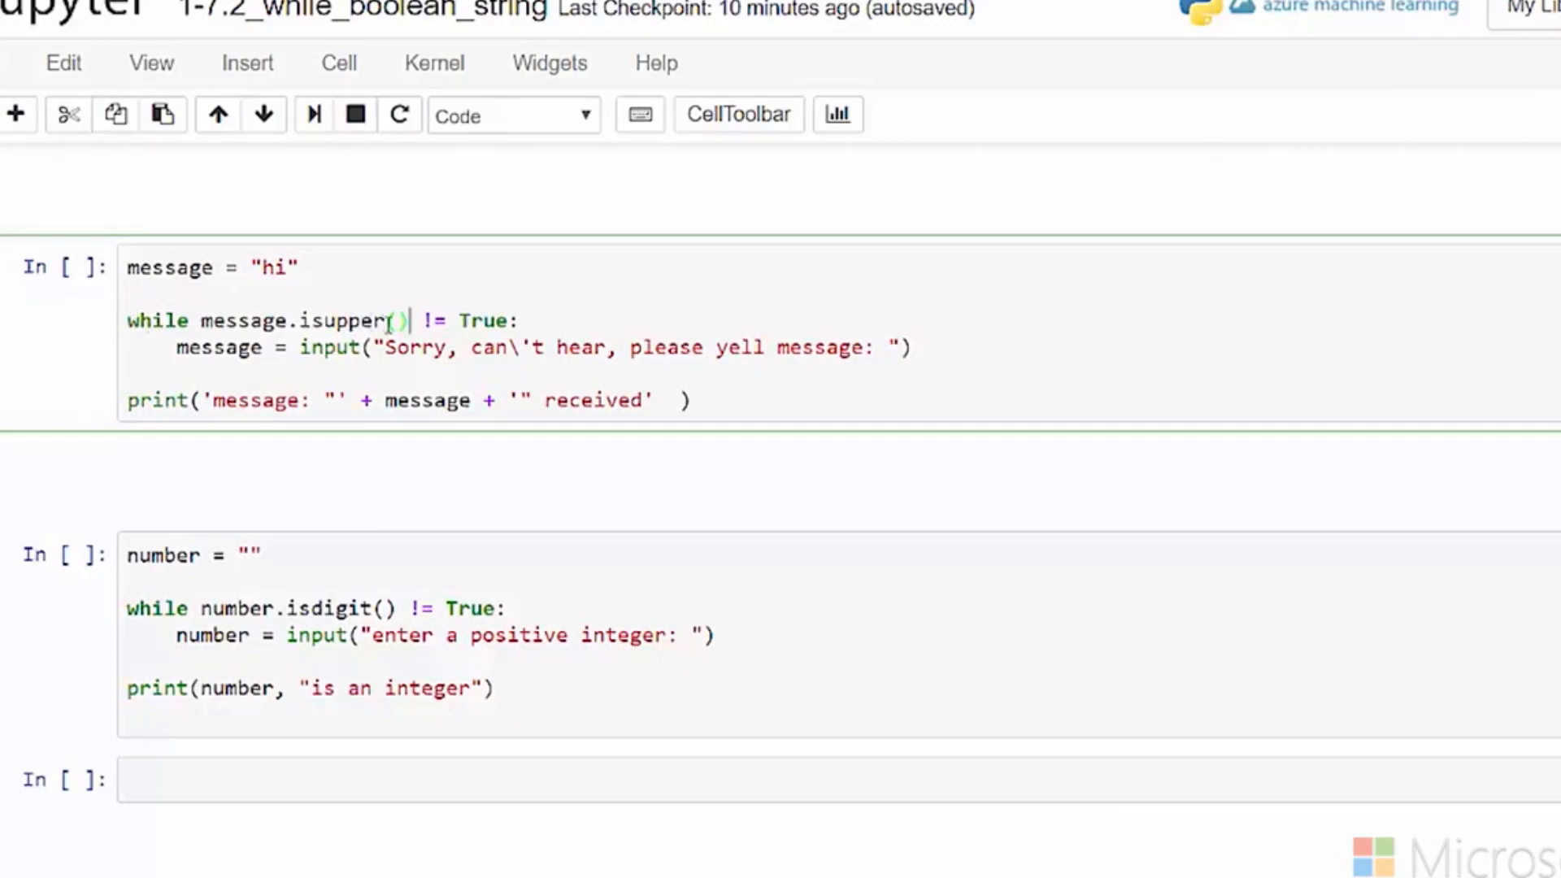
mouse_move(405, 326)
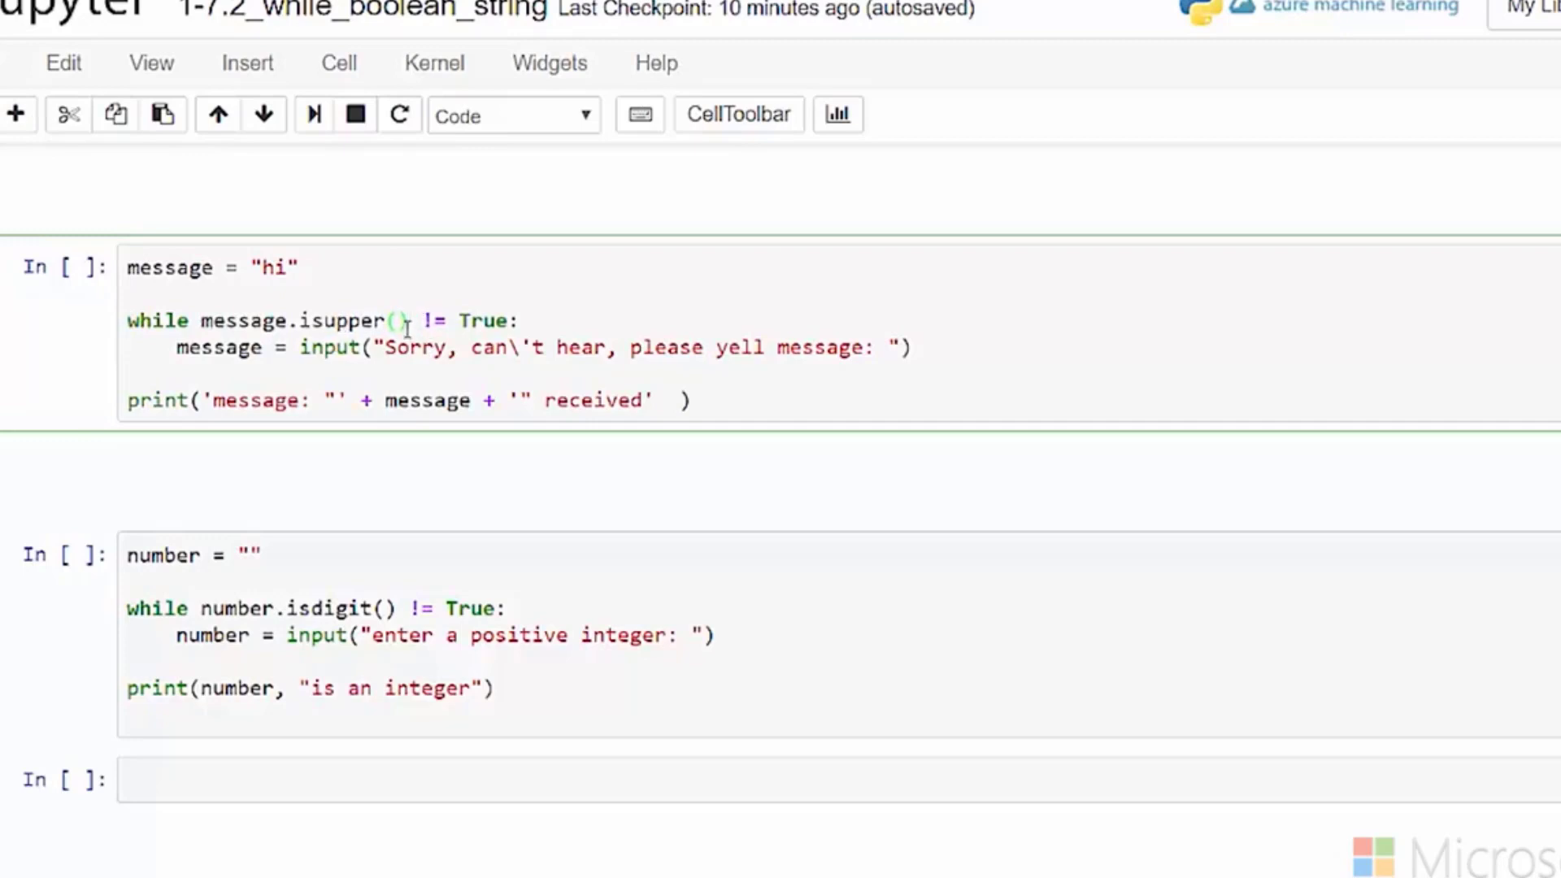
double_click(288, 320)
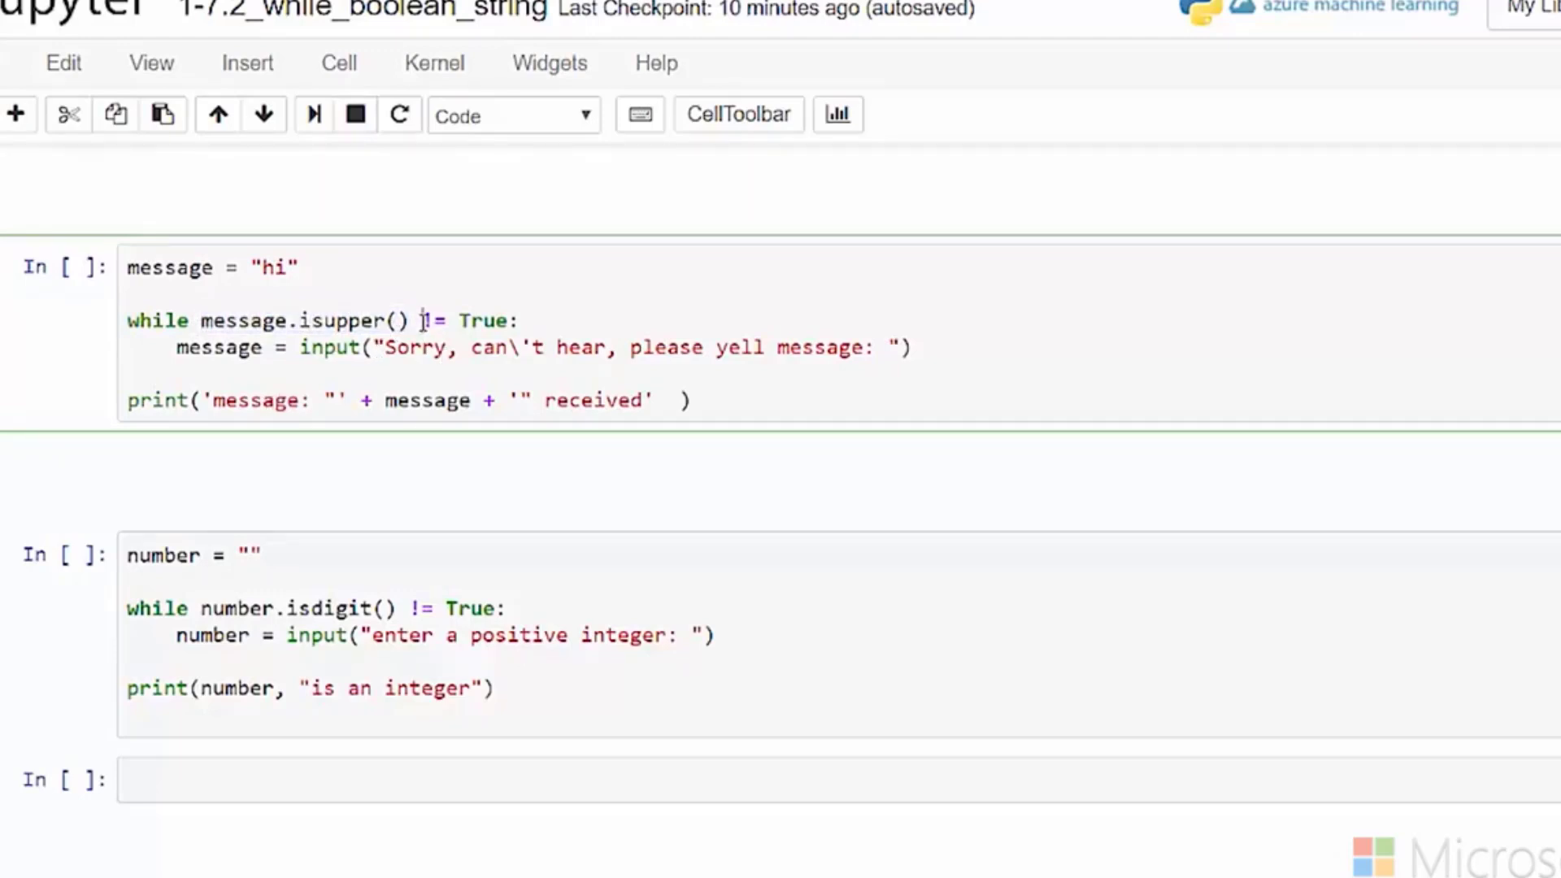
double_click(458, 320)
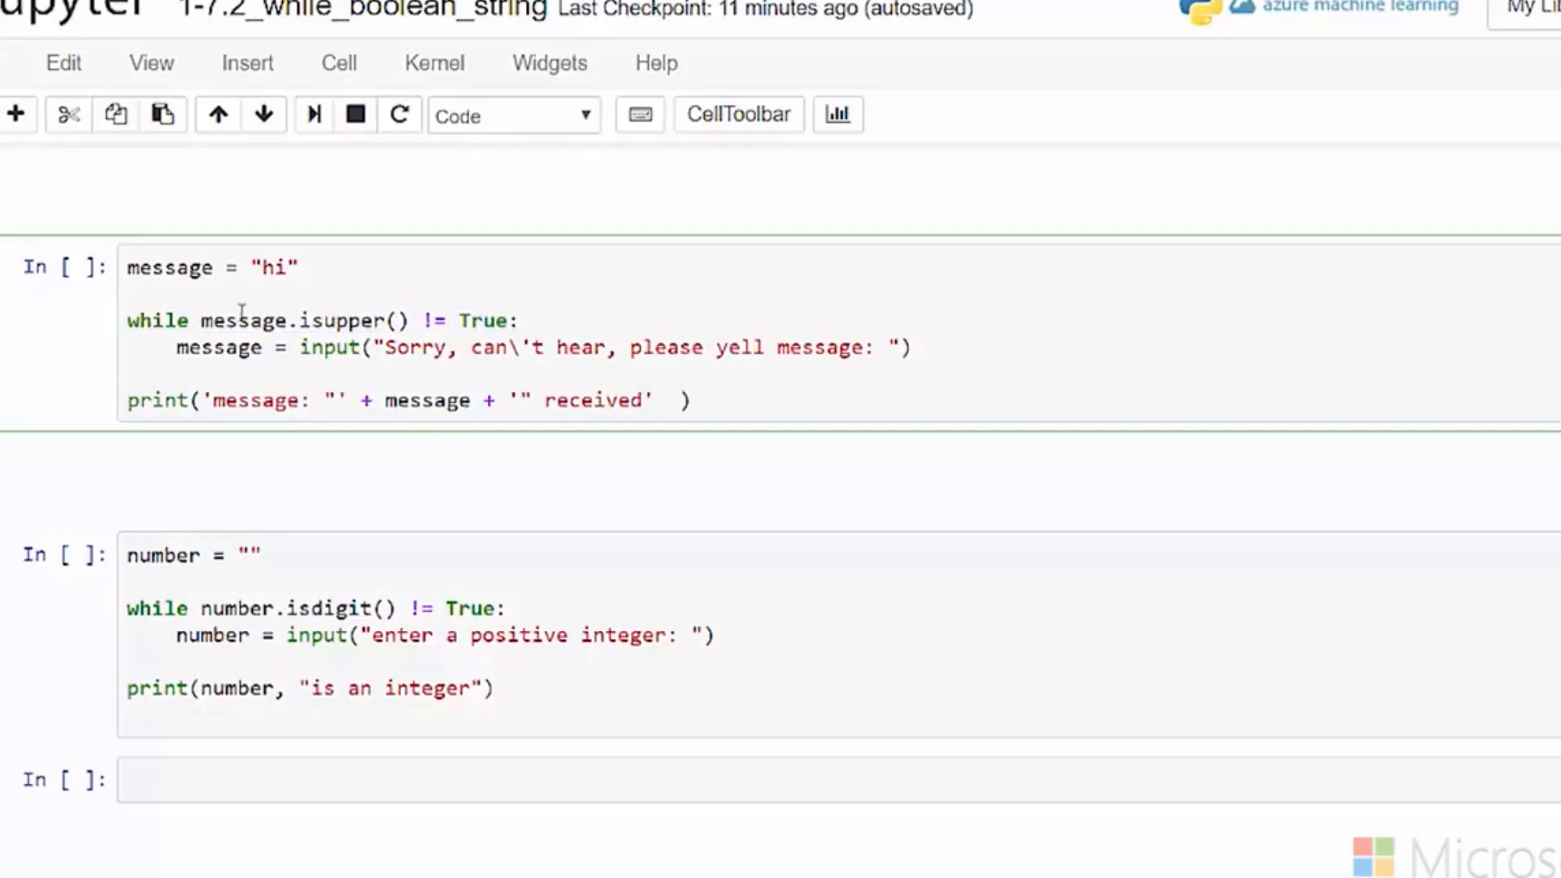
double_click(274, 267)
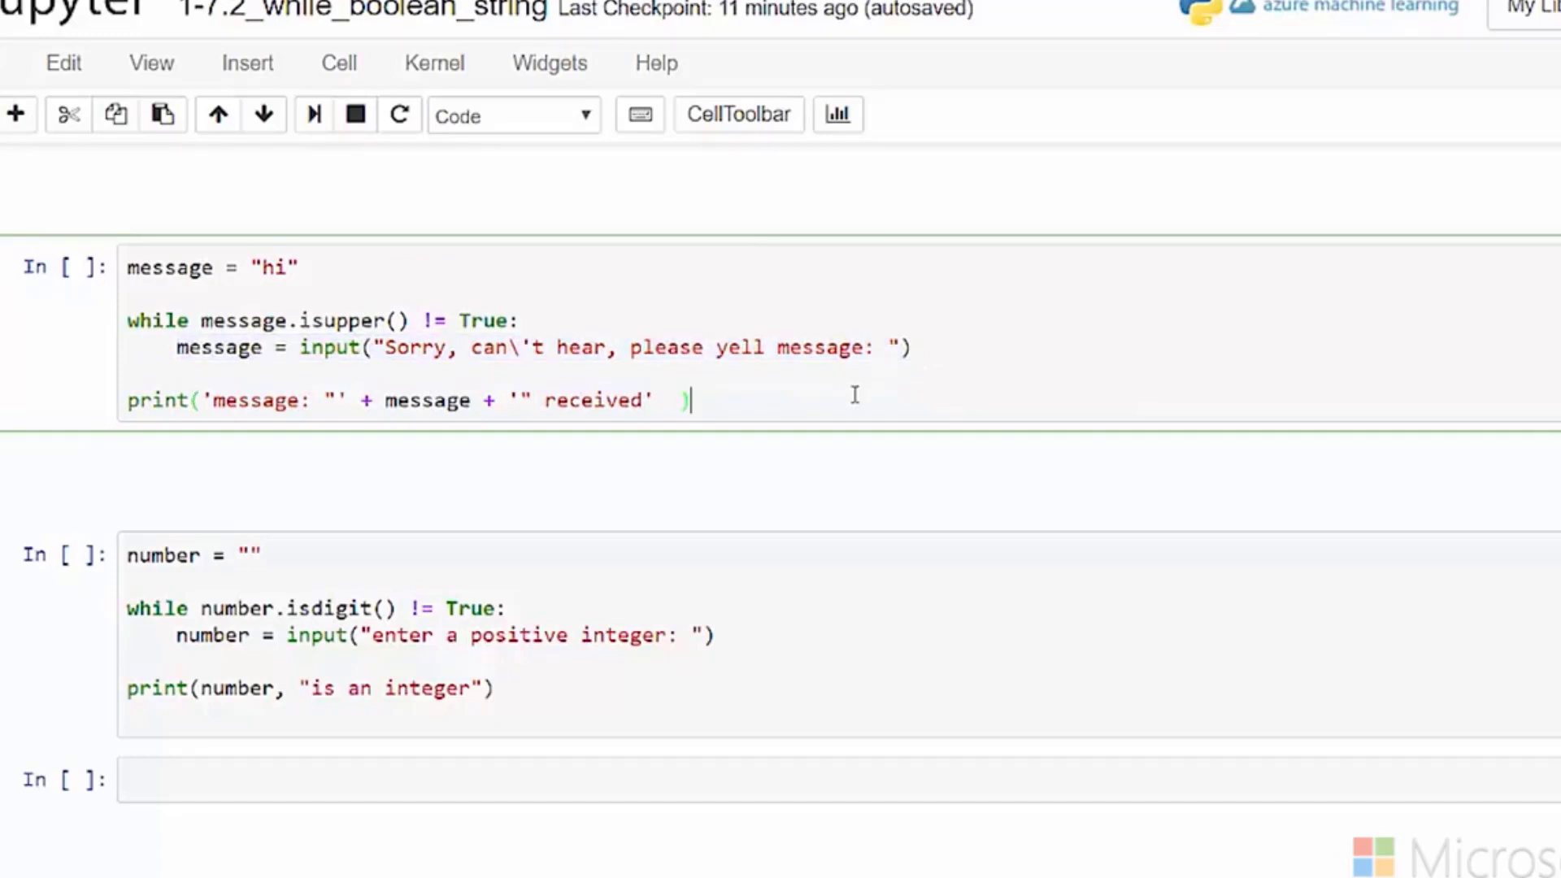
mouse_move(847, 382)
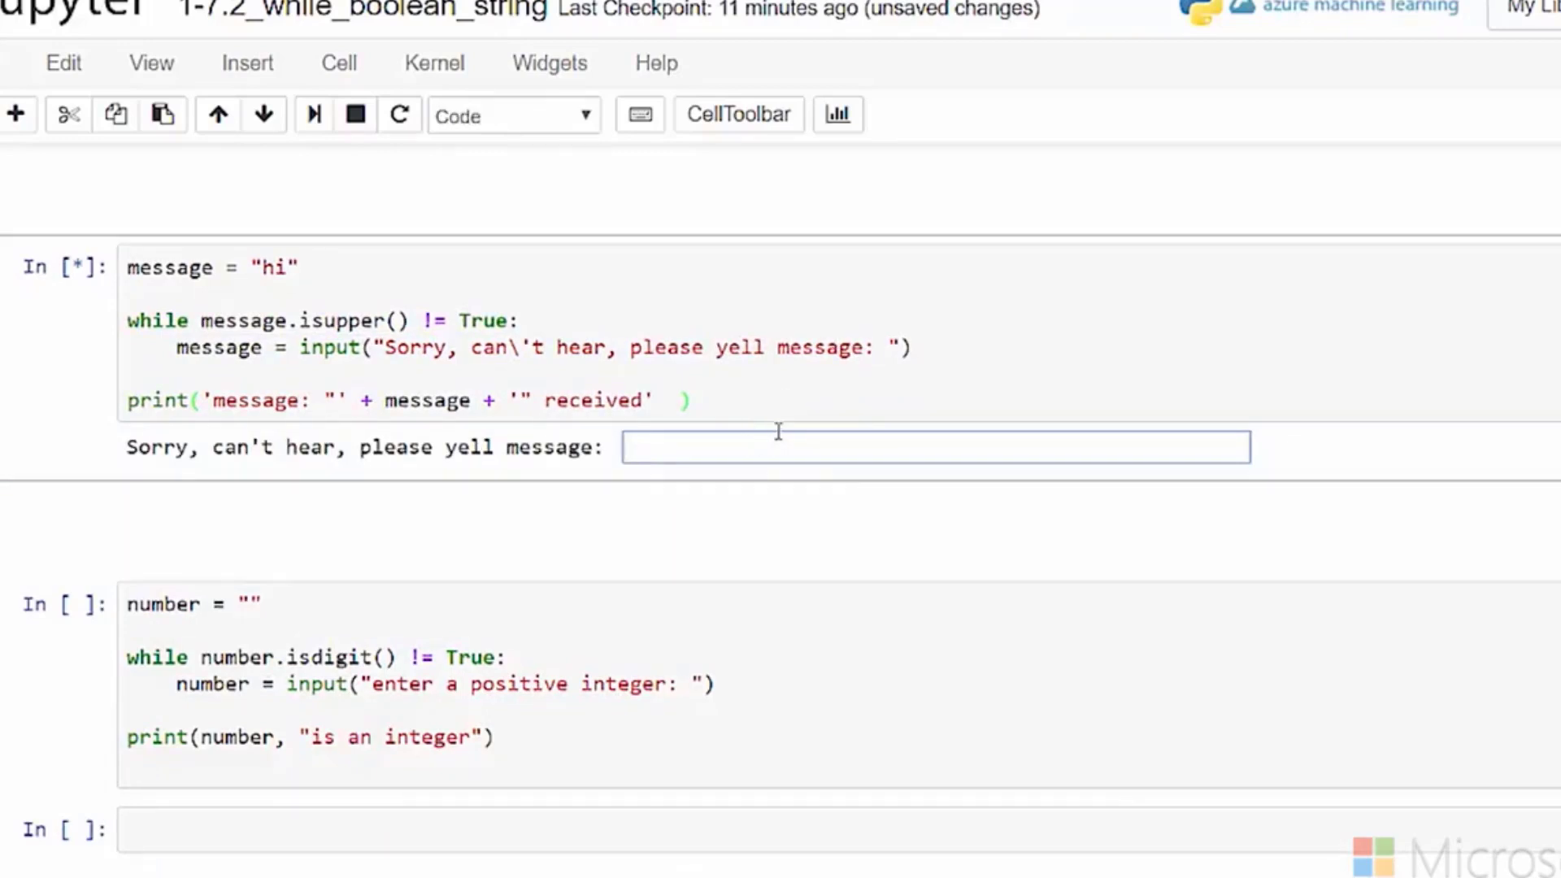
Step: Enter lowercase 'hello', then 'HELLO' at the message prompt so it's accepted
type("hello")
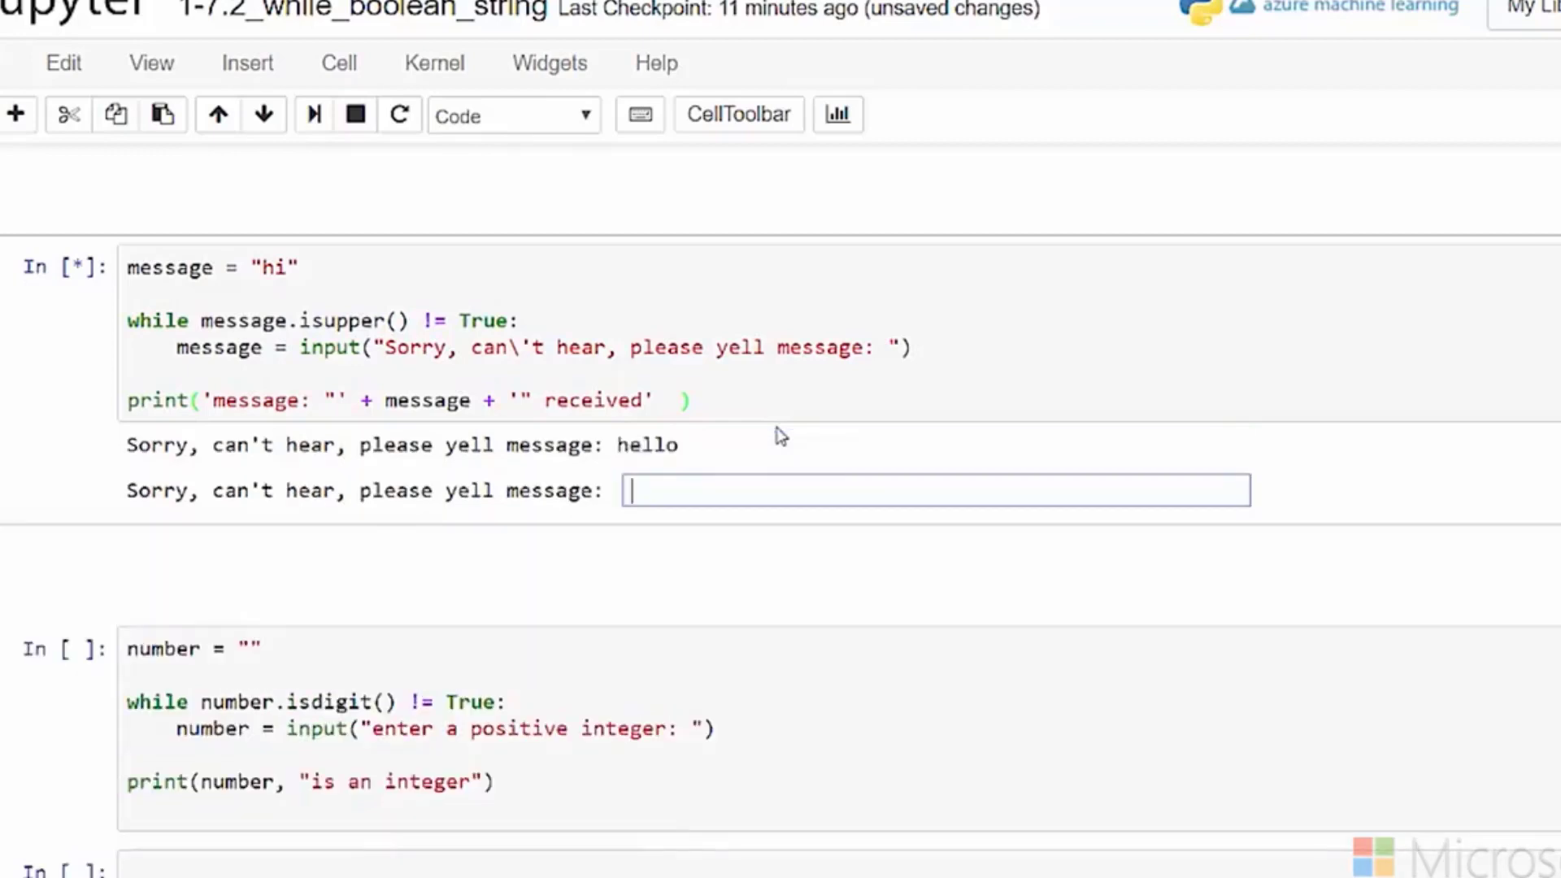
type("HELLO")
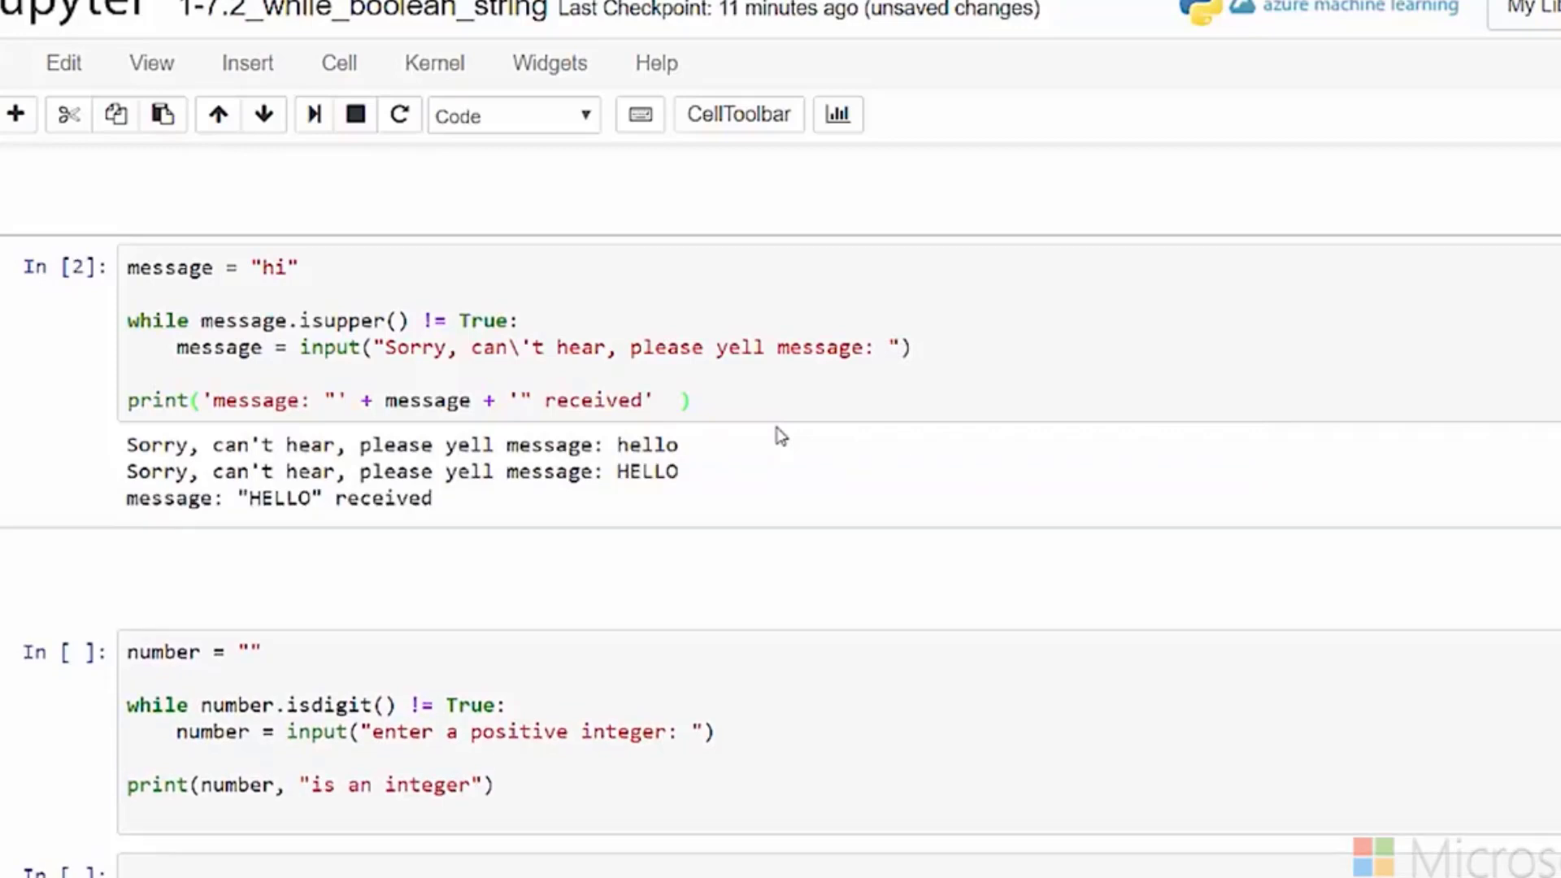
mouse_move(568, 630)
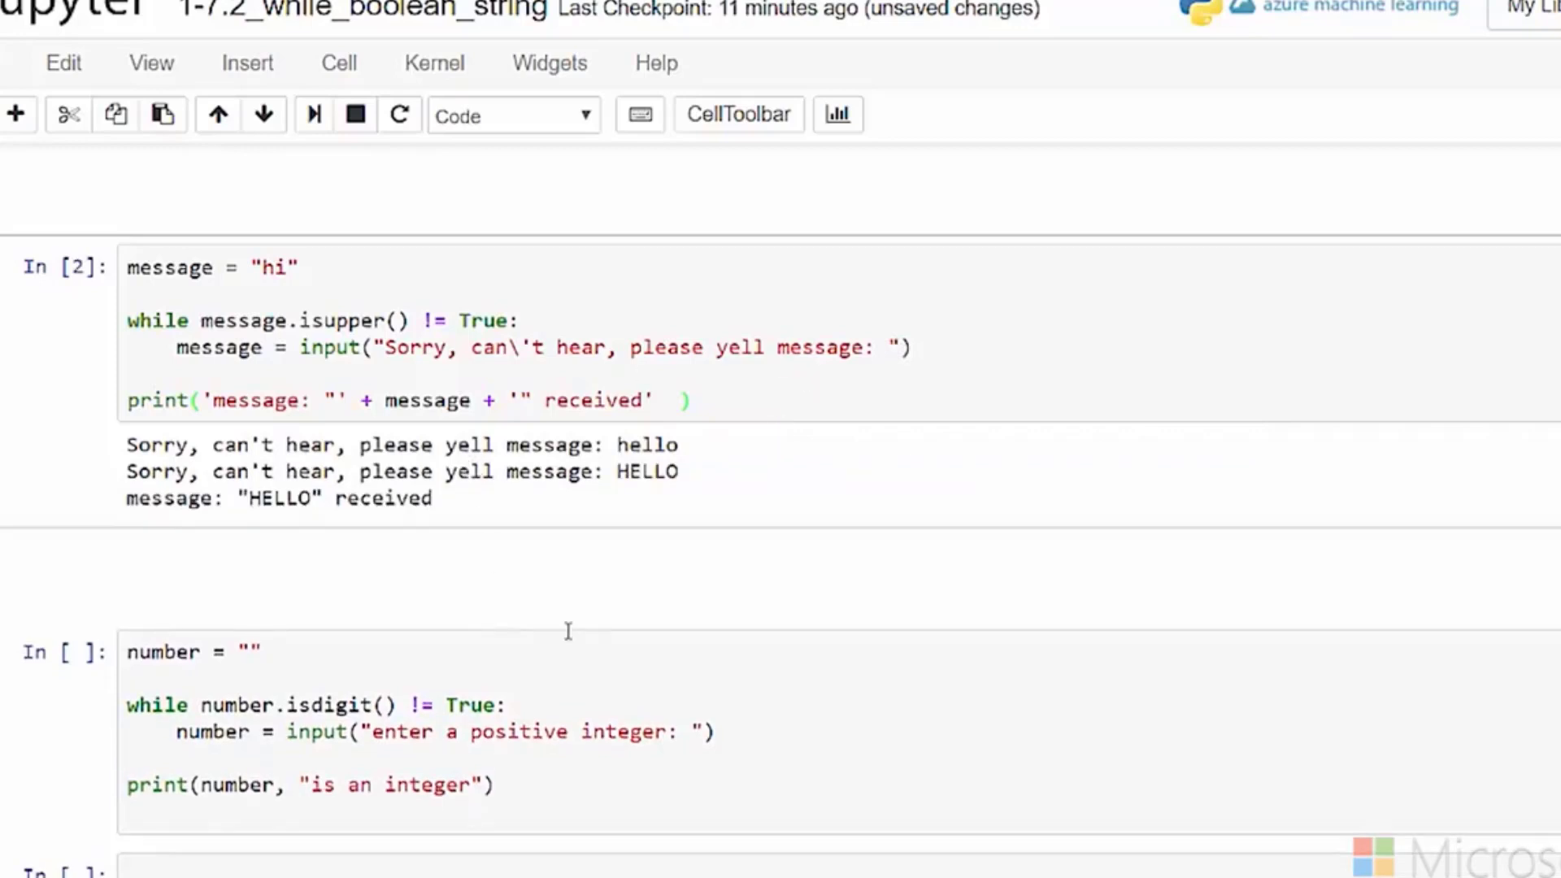
scroll("down", 3)
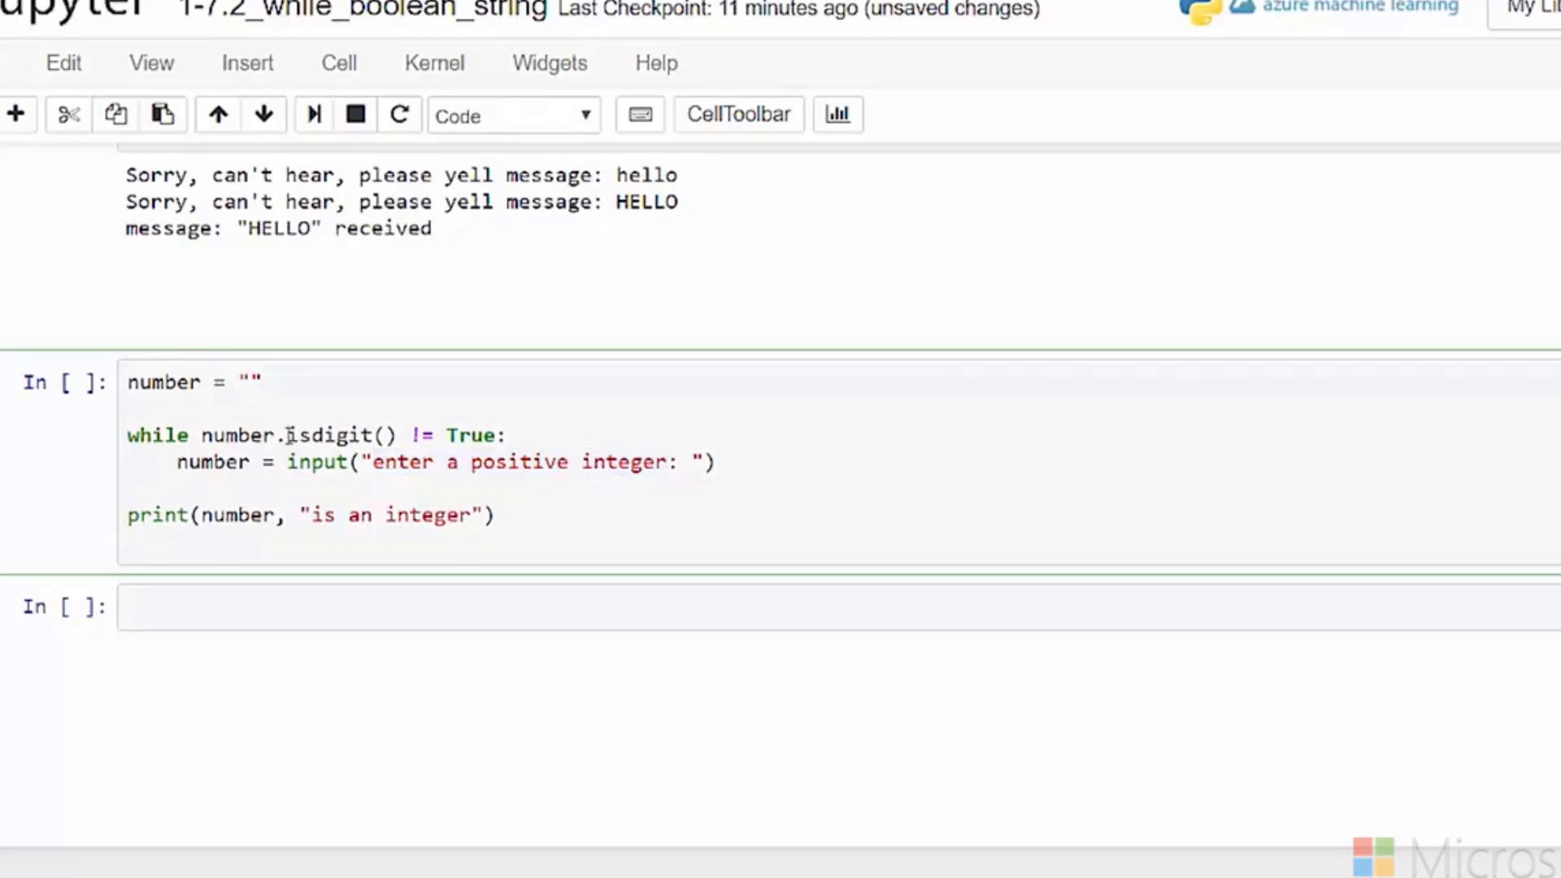
double_click(339, 435)
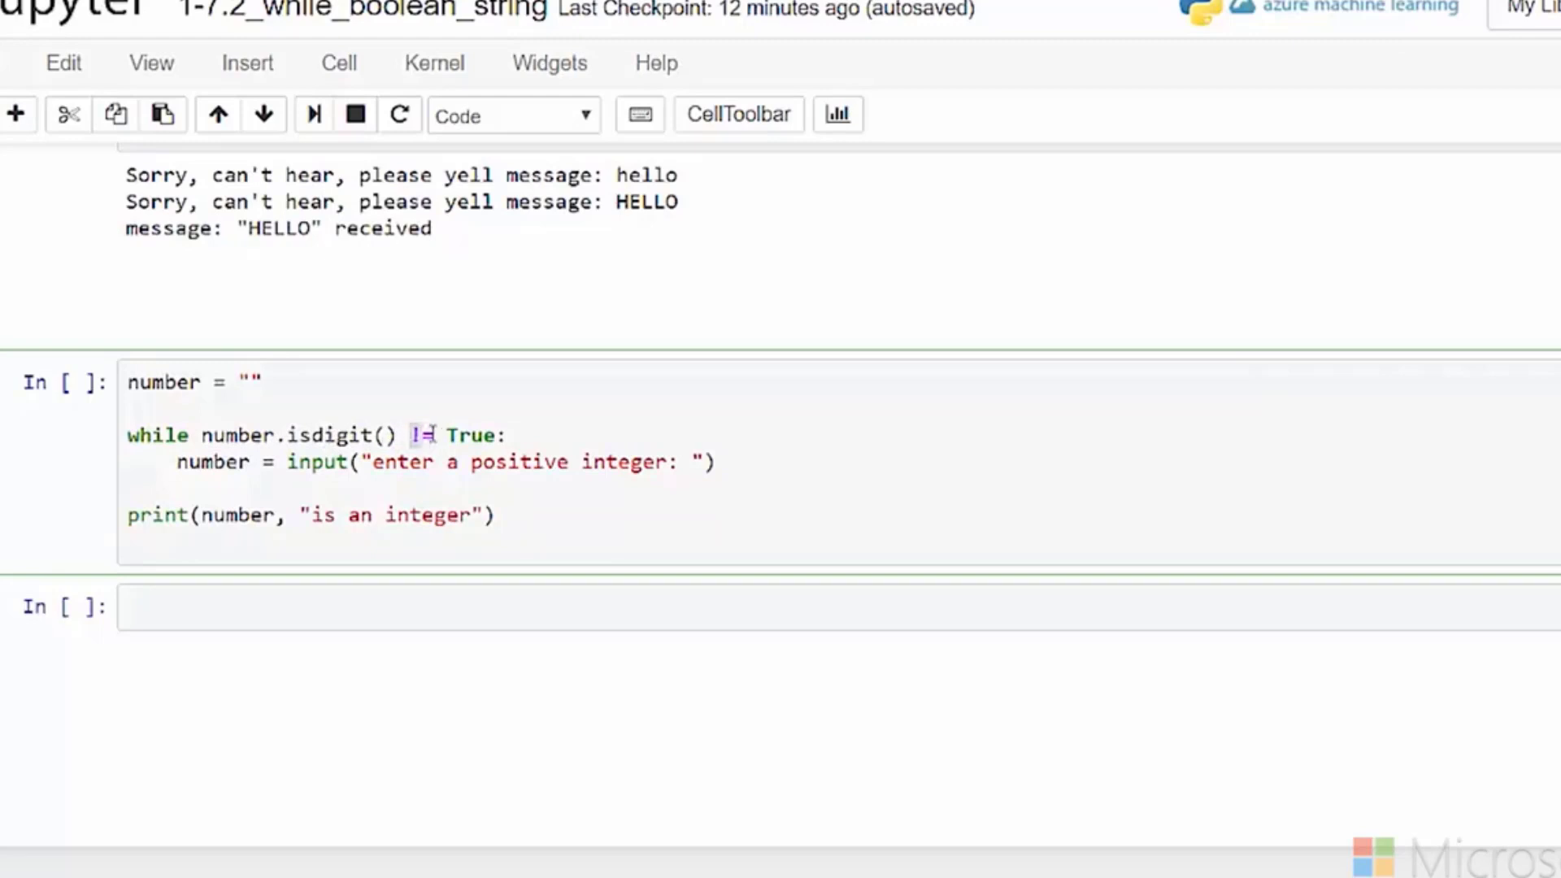
left_click(376, 461)
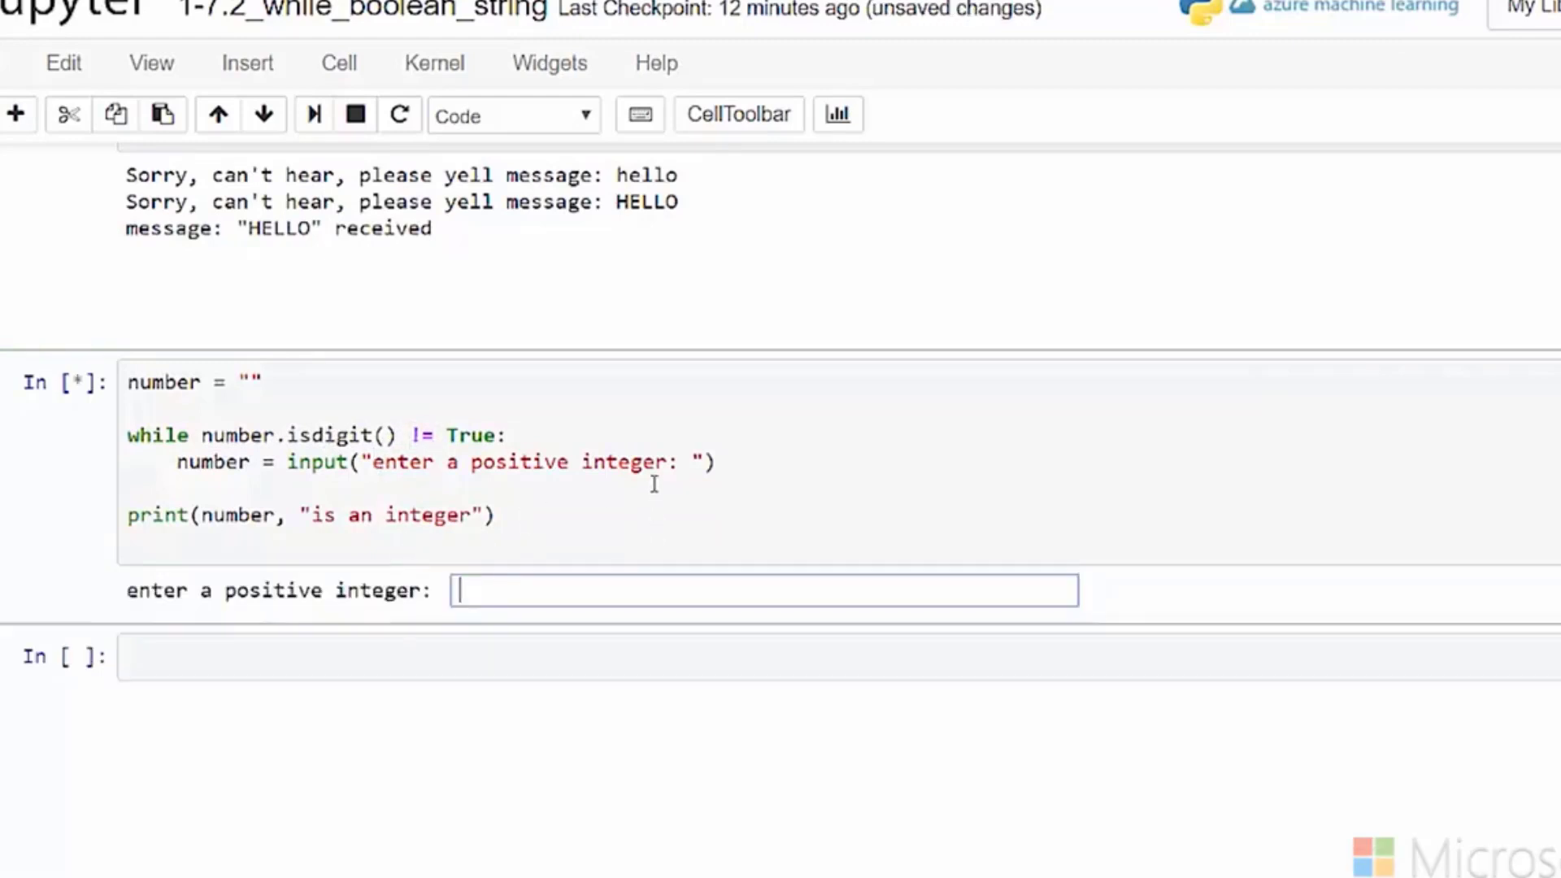
Step: Enter 3.3, -5 and five as rejected attempts, then 34 as the accepted integer
type("3.3")
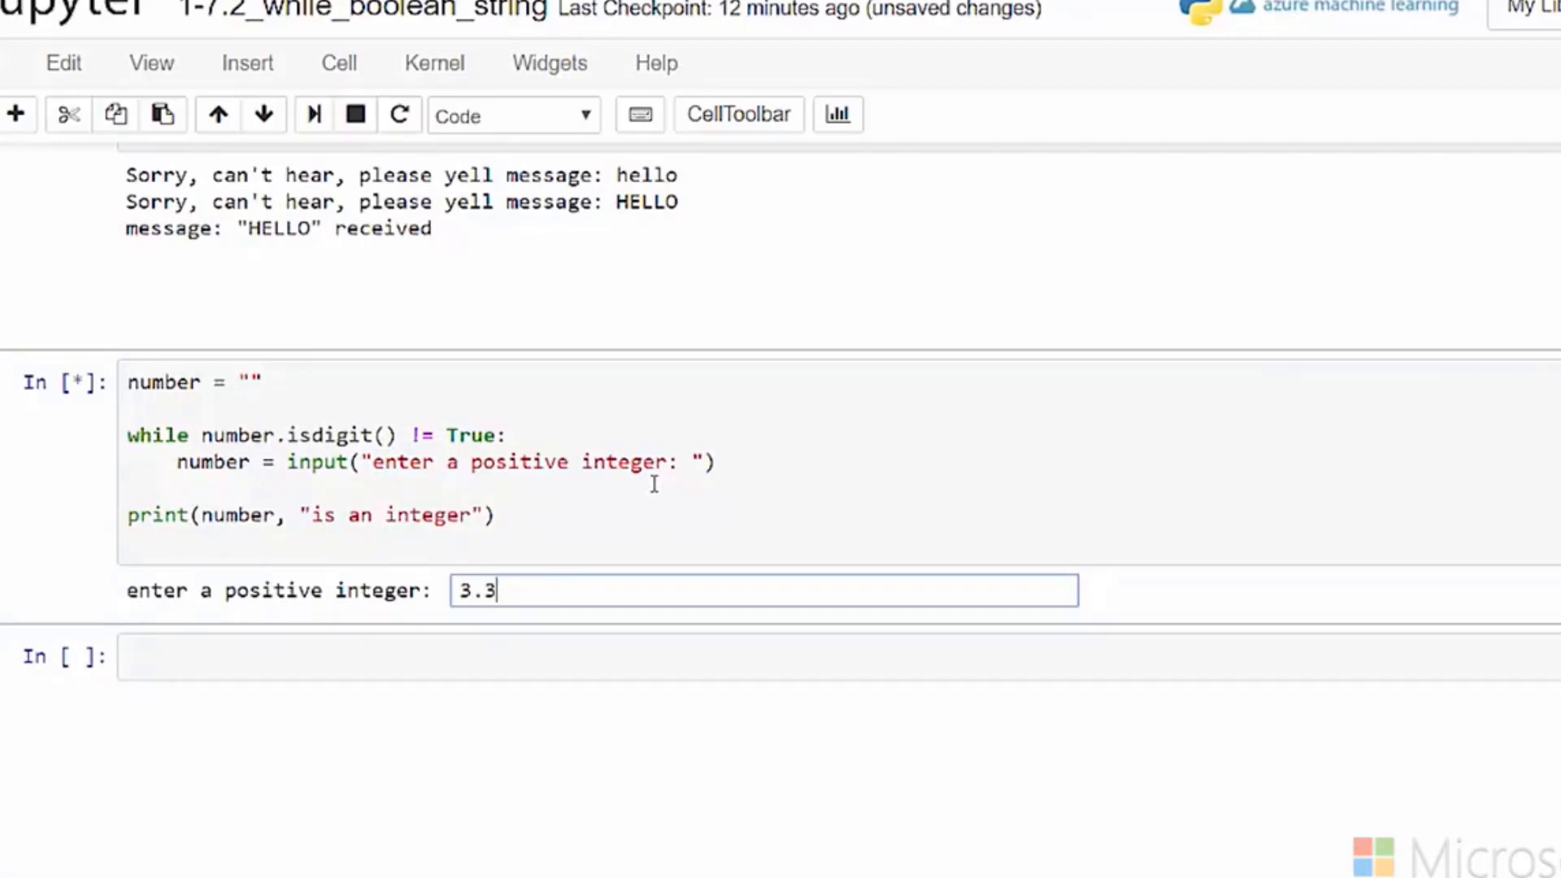
key("enter")
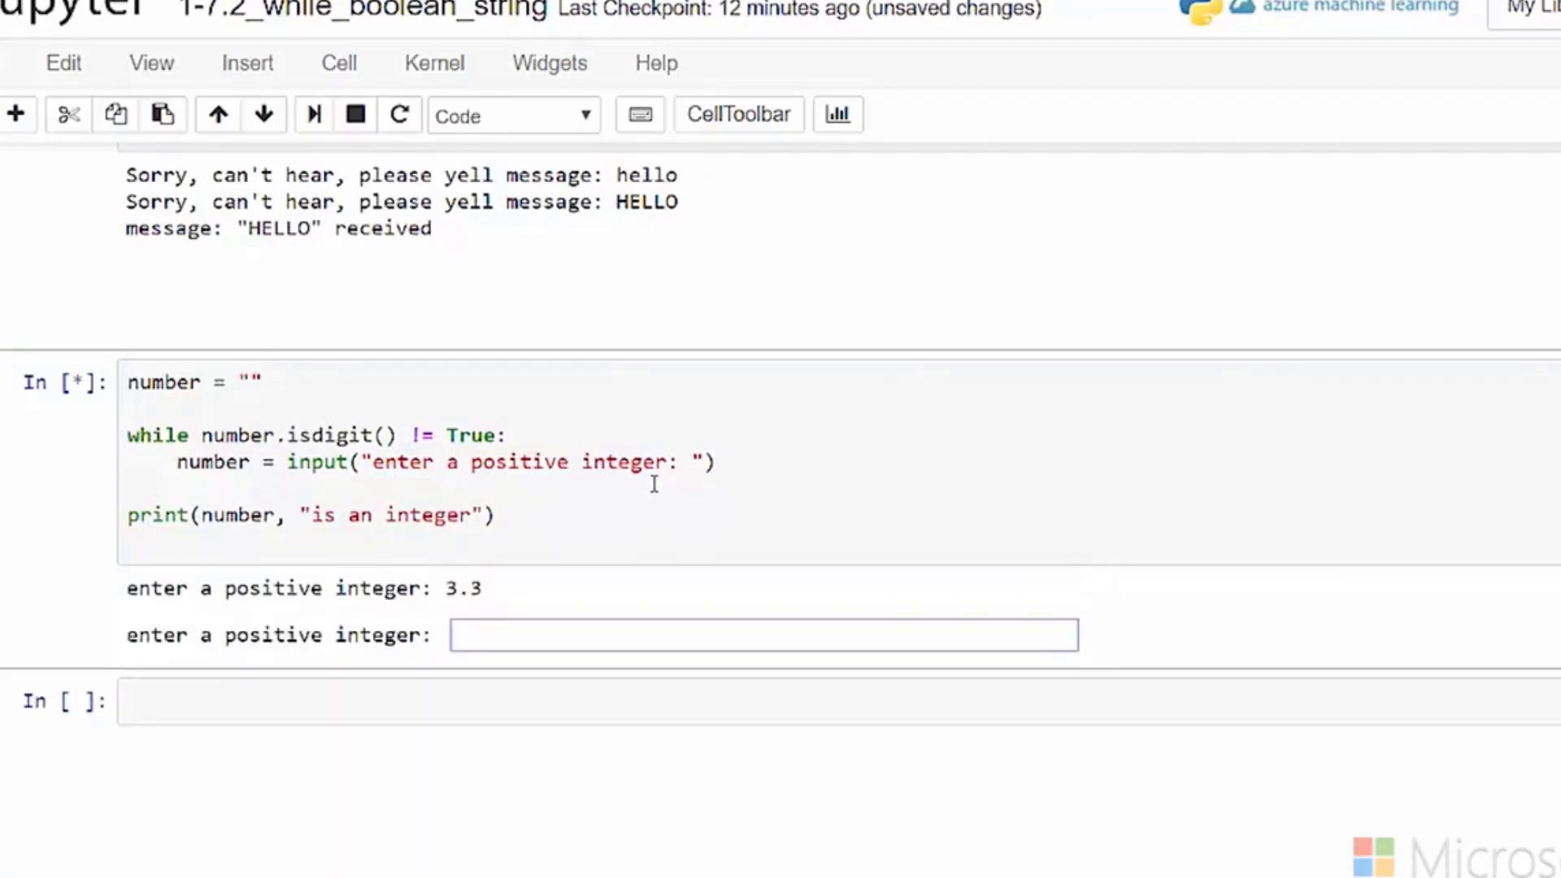
type("-5")
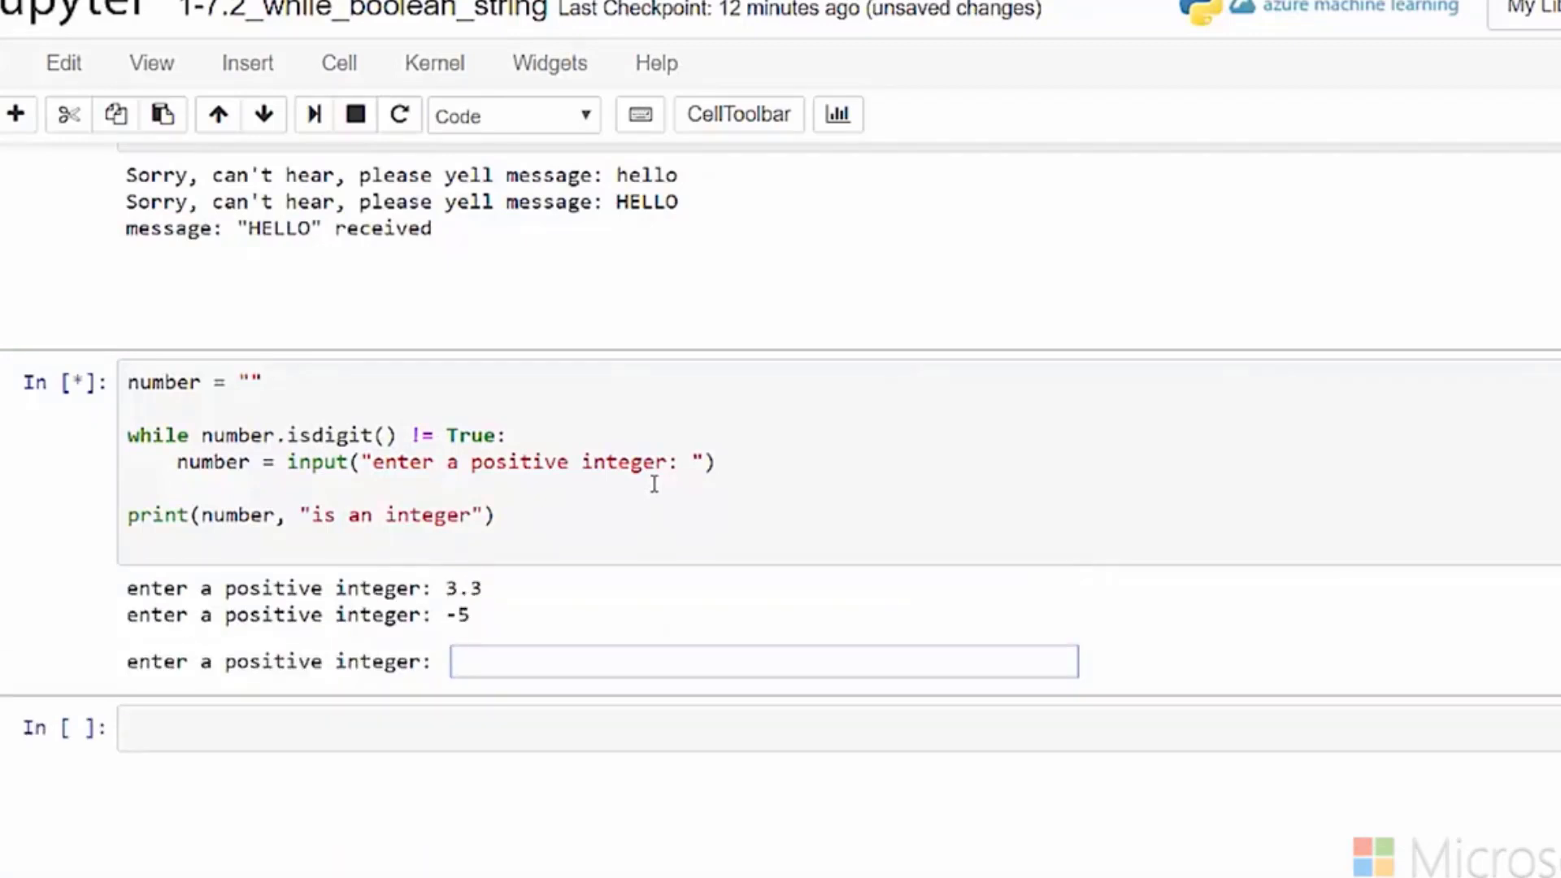
type("fiv")
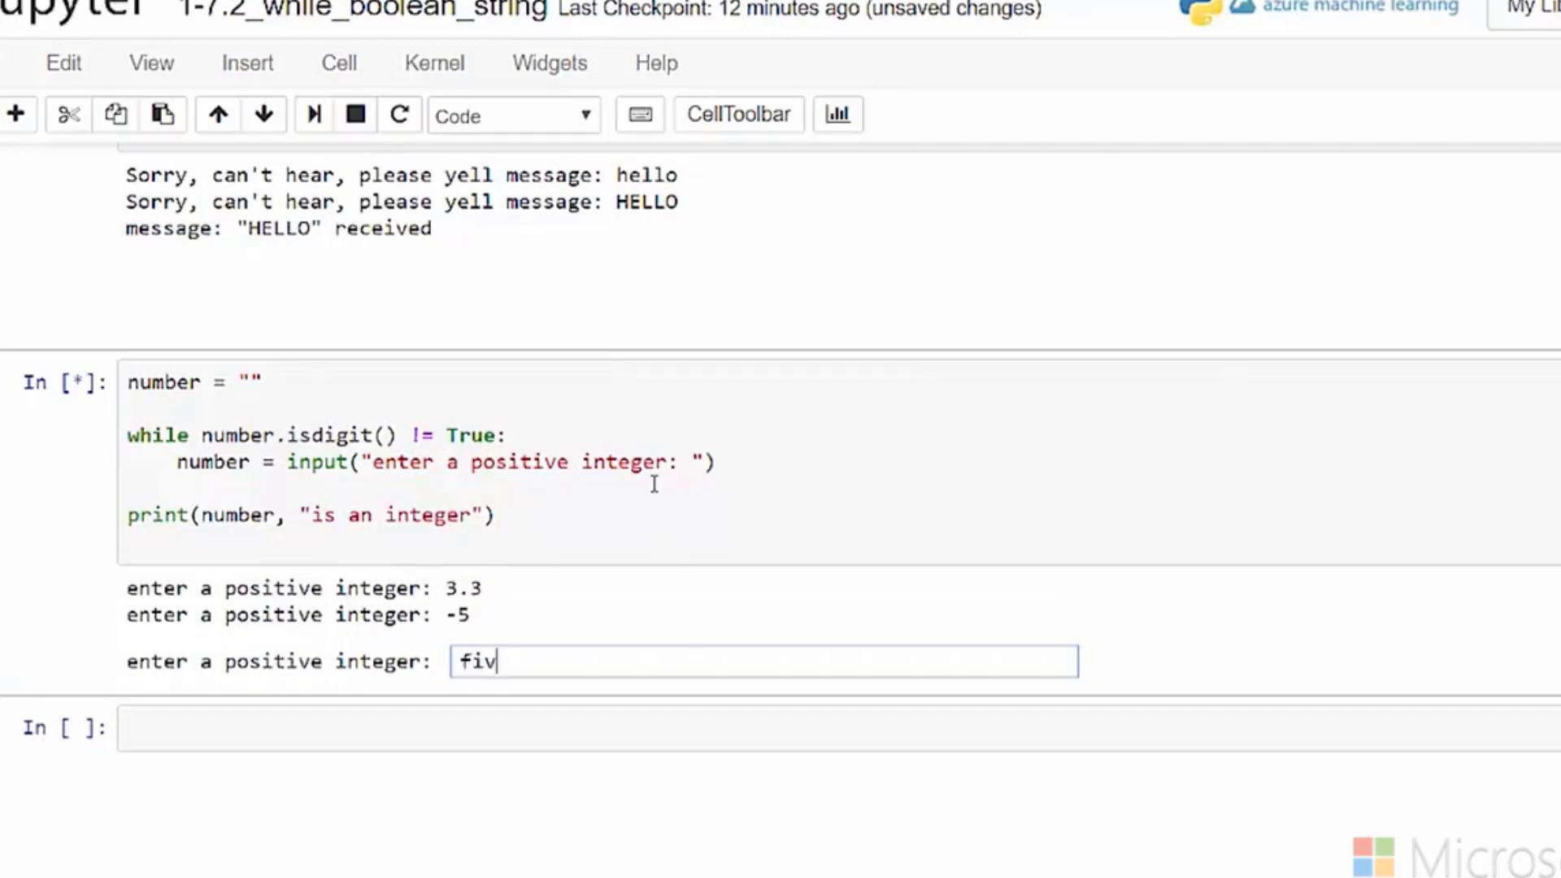
key("enter")
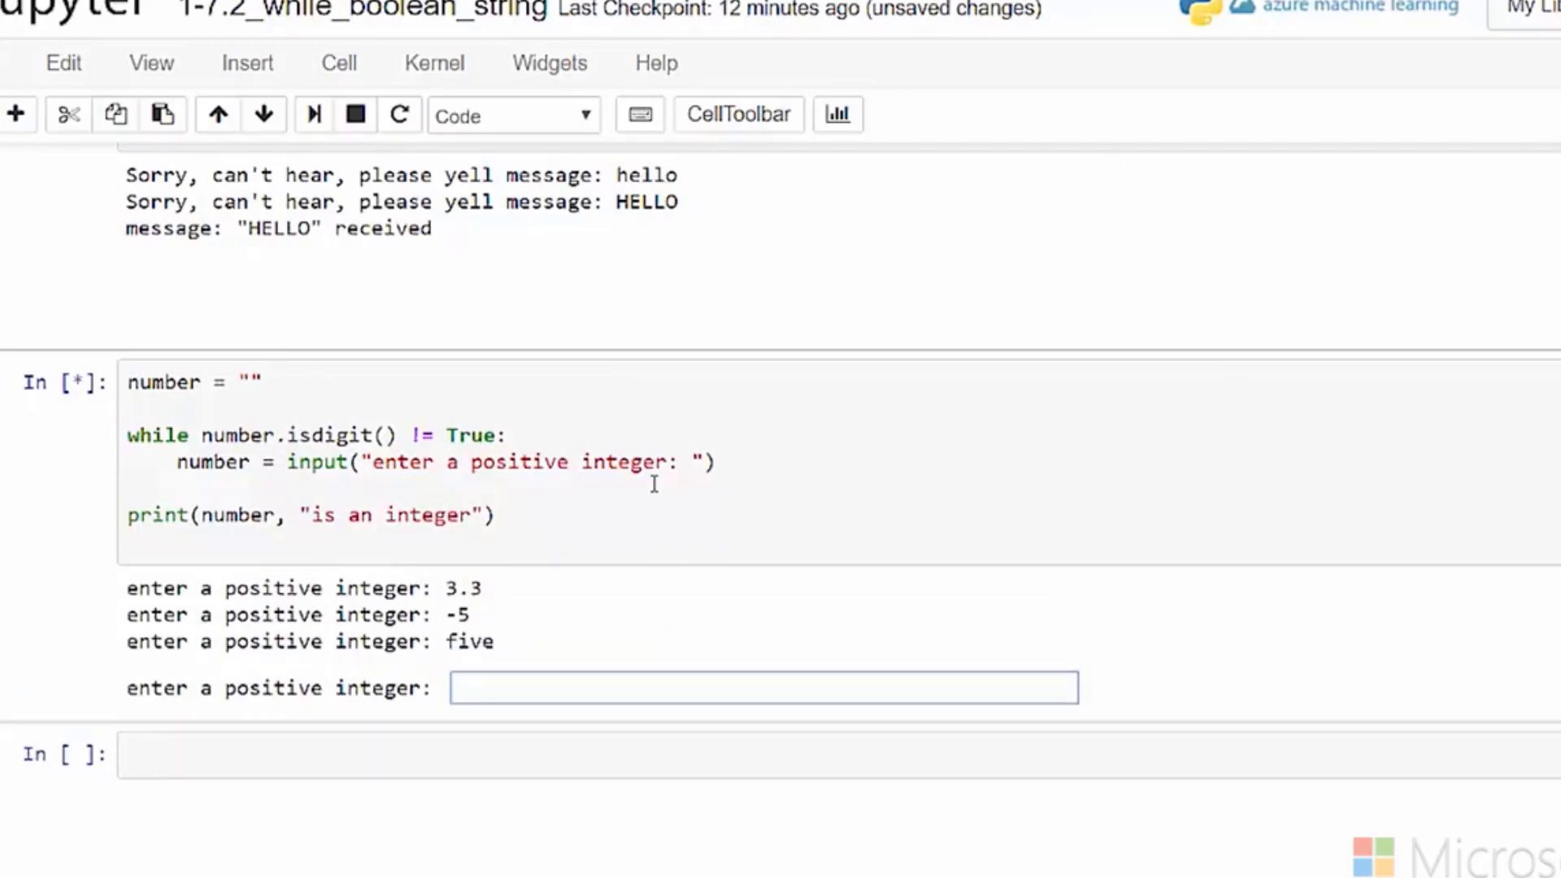
type("34")
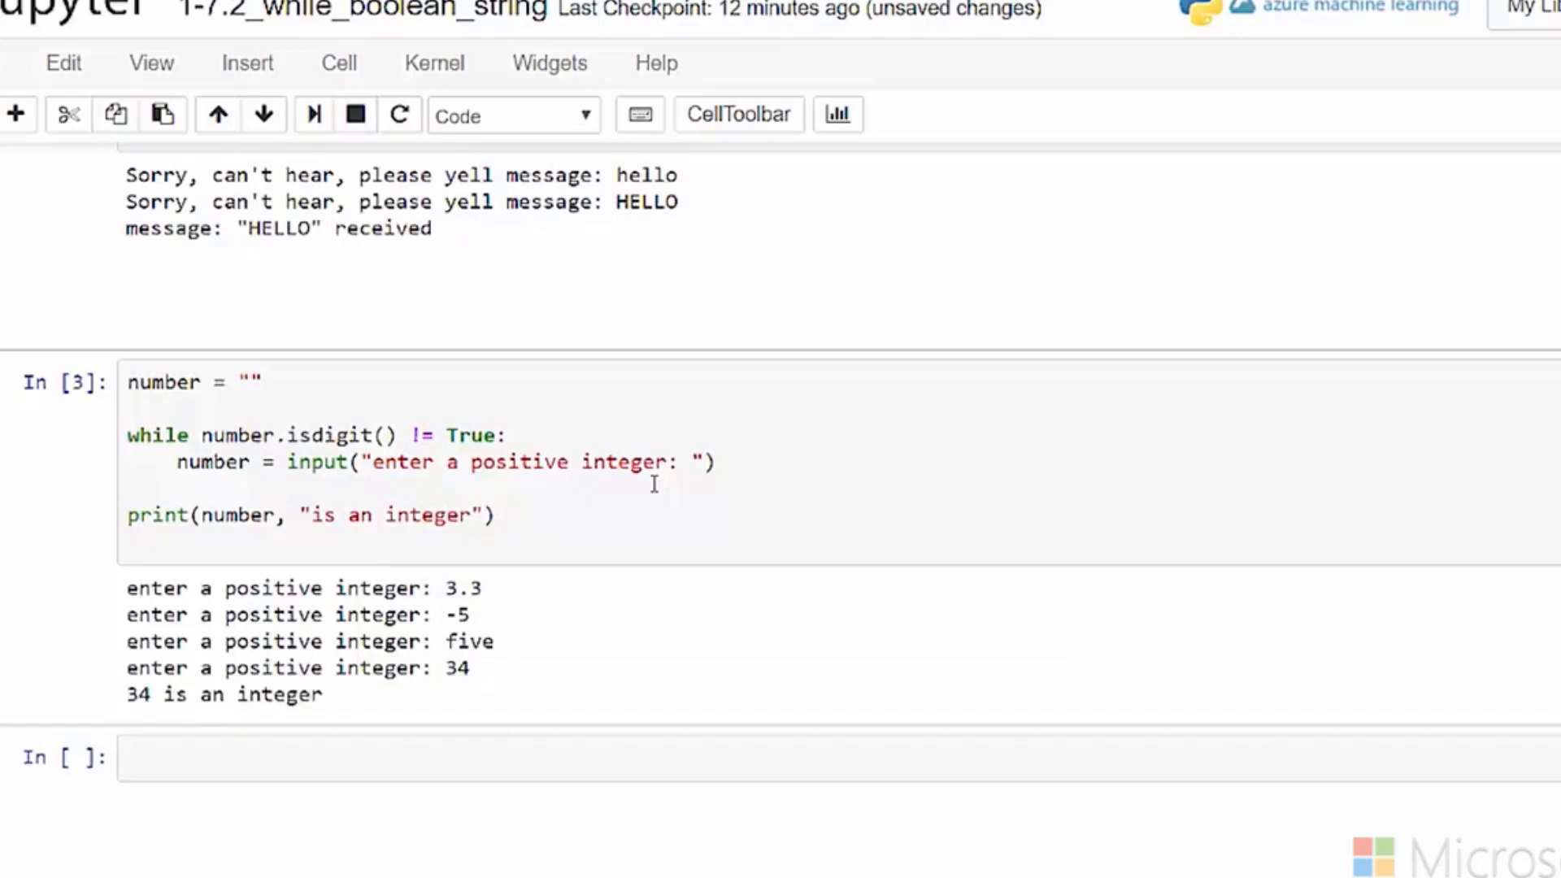
mouse_move(263, 436)
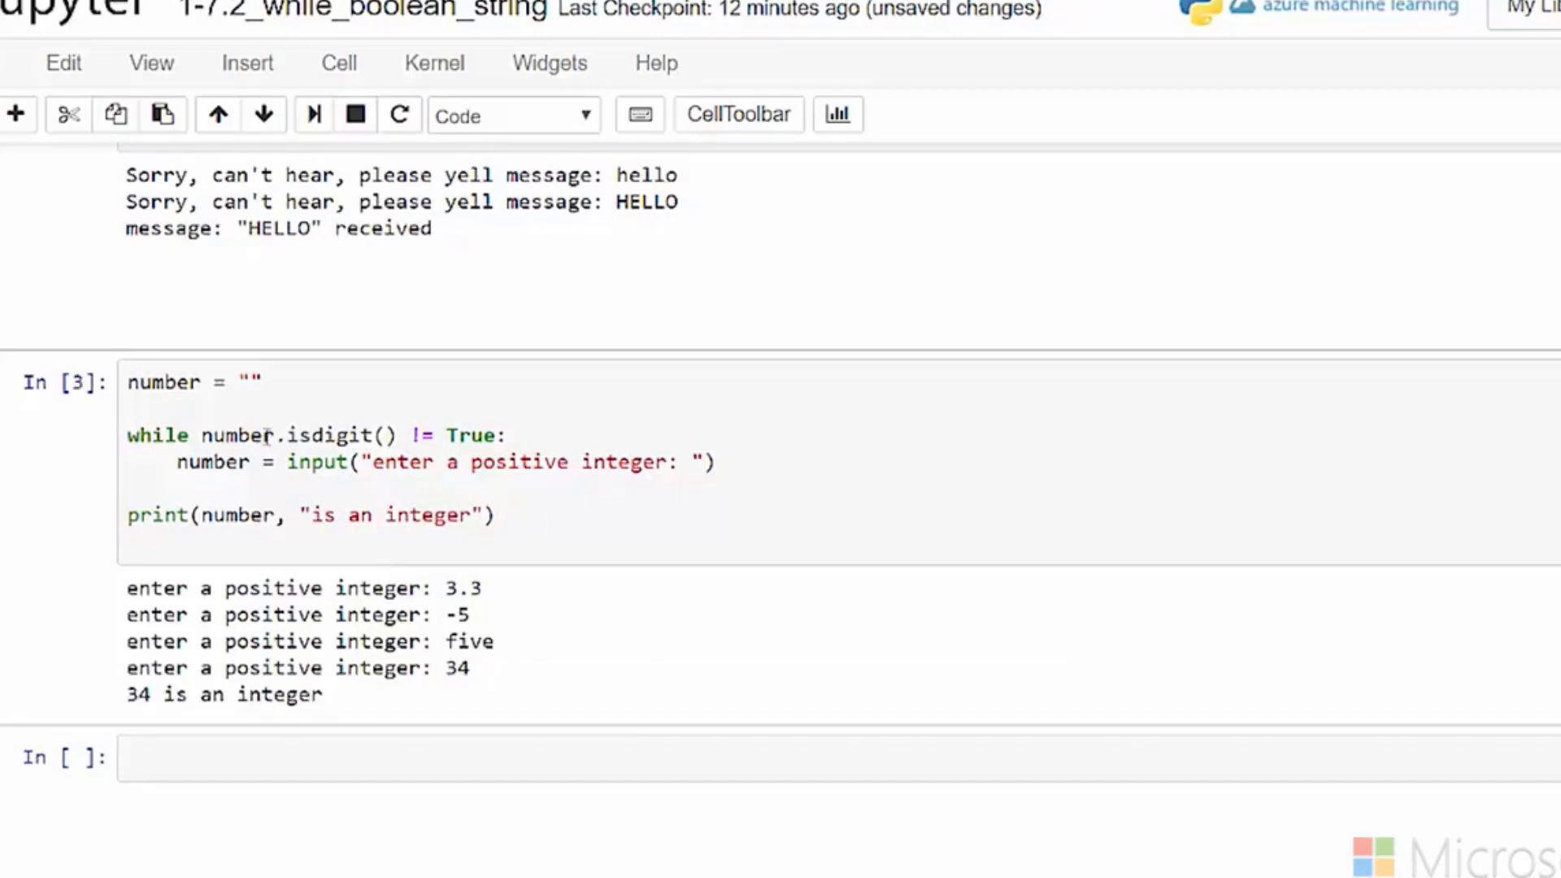